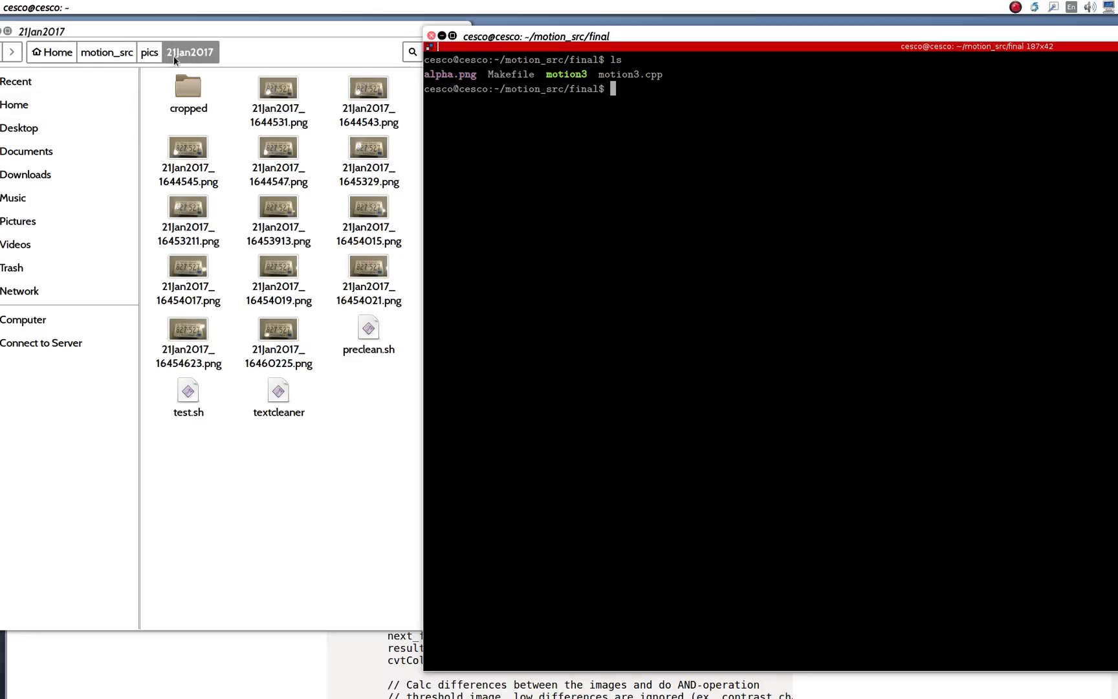
mouse_move(252, 442)
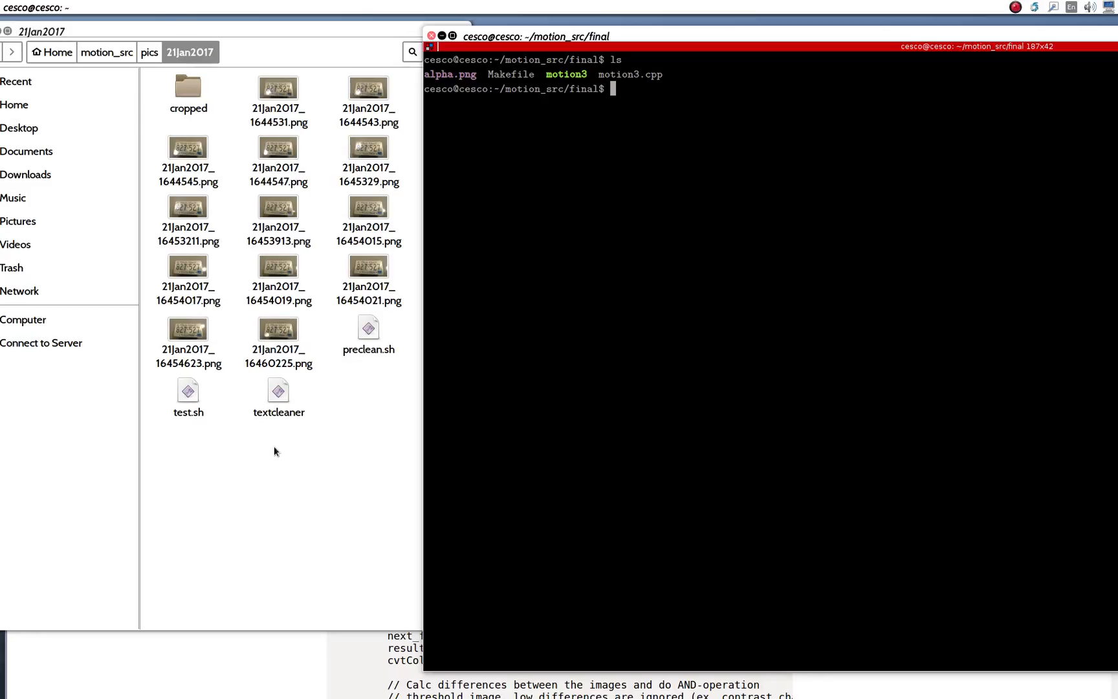
mouse_move(614, 173)
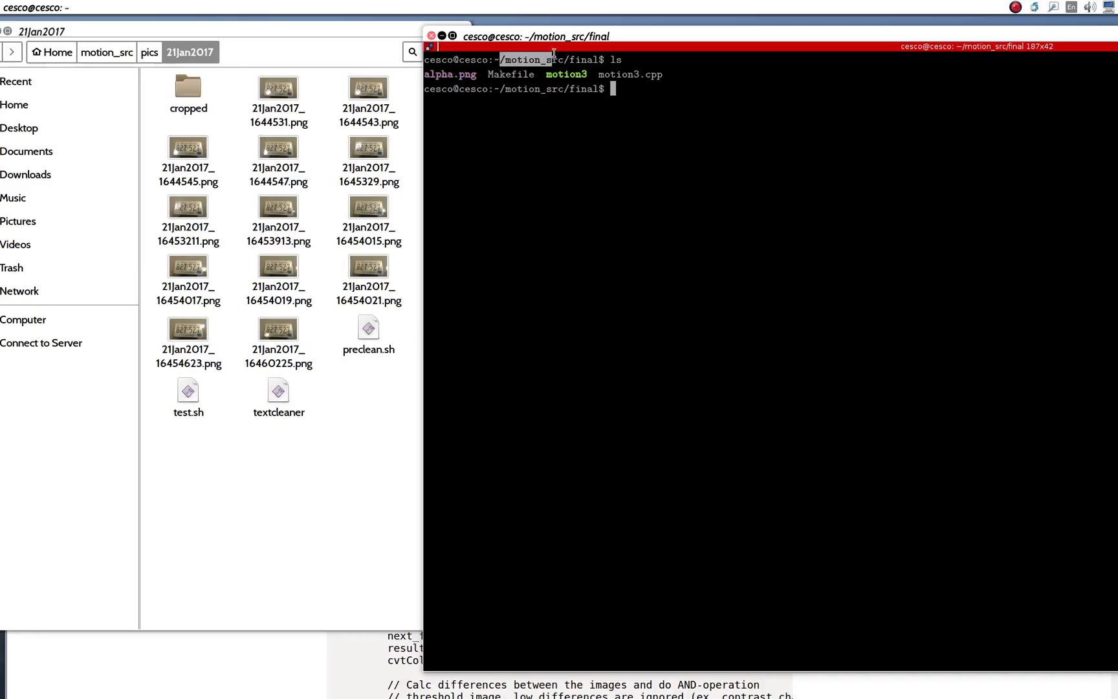
mouse_move(603, 307)
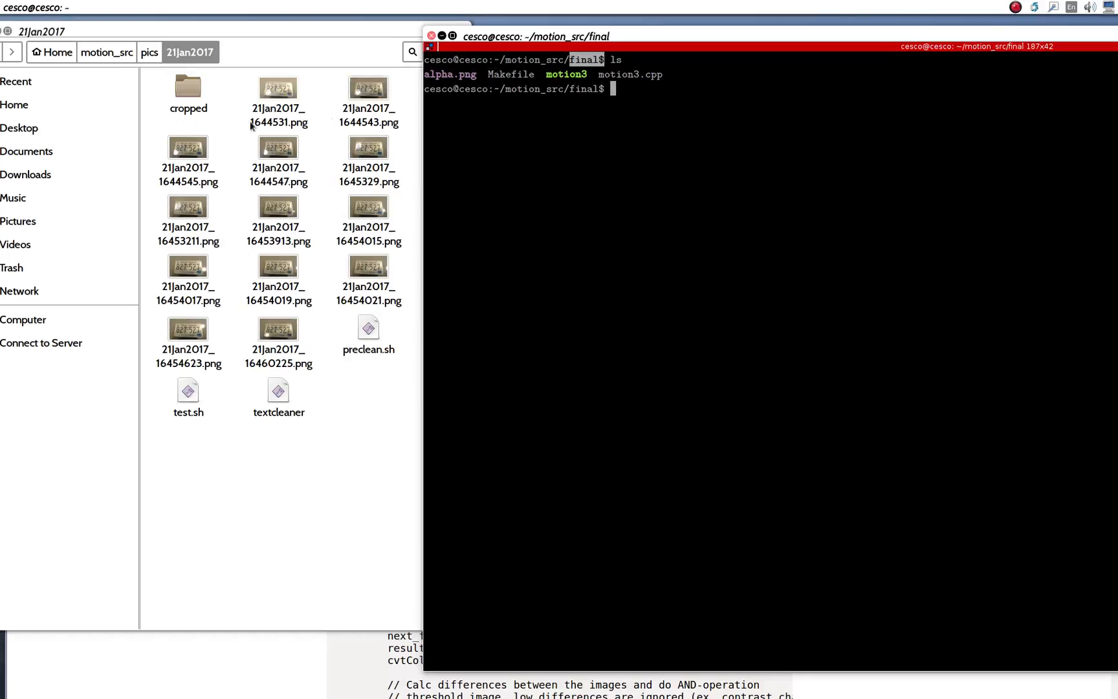
- Browse the pics and 21Jan2017 folders and check the cropped folder's images in Files
left_click(149, 52)
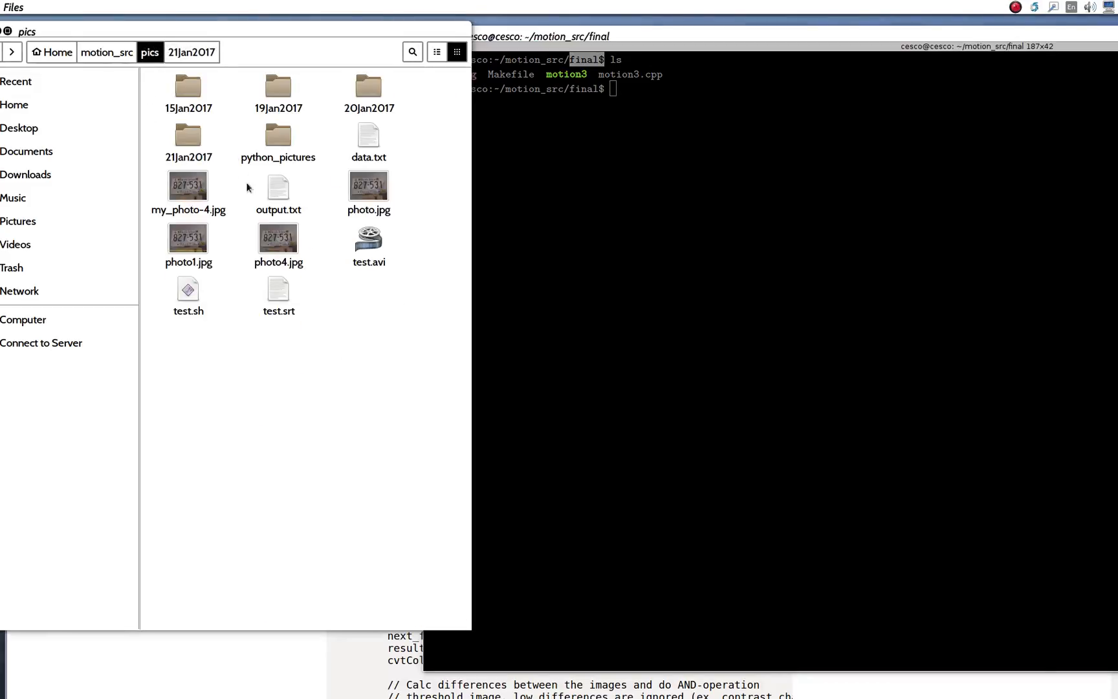
mouse_move(149, 64)
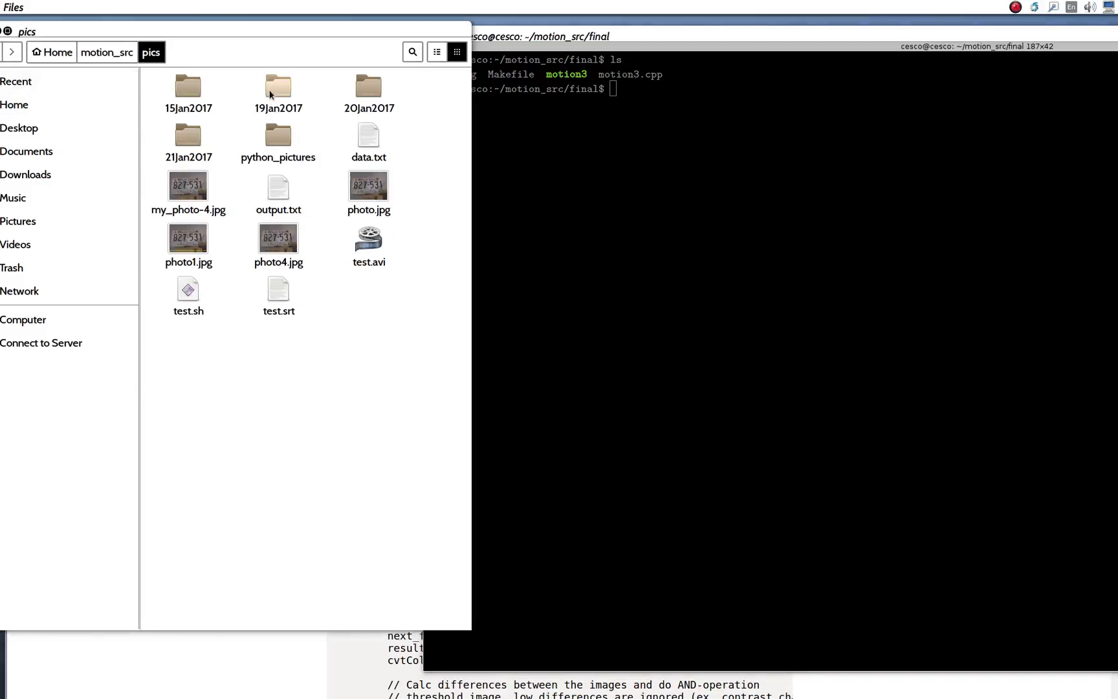
mouse_move(163, 138)
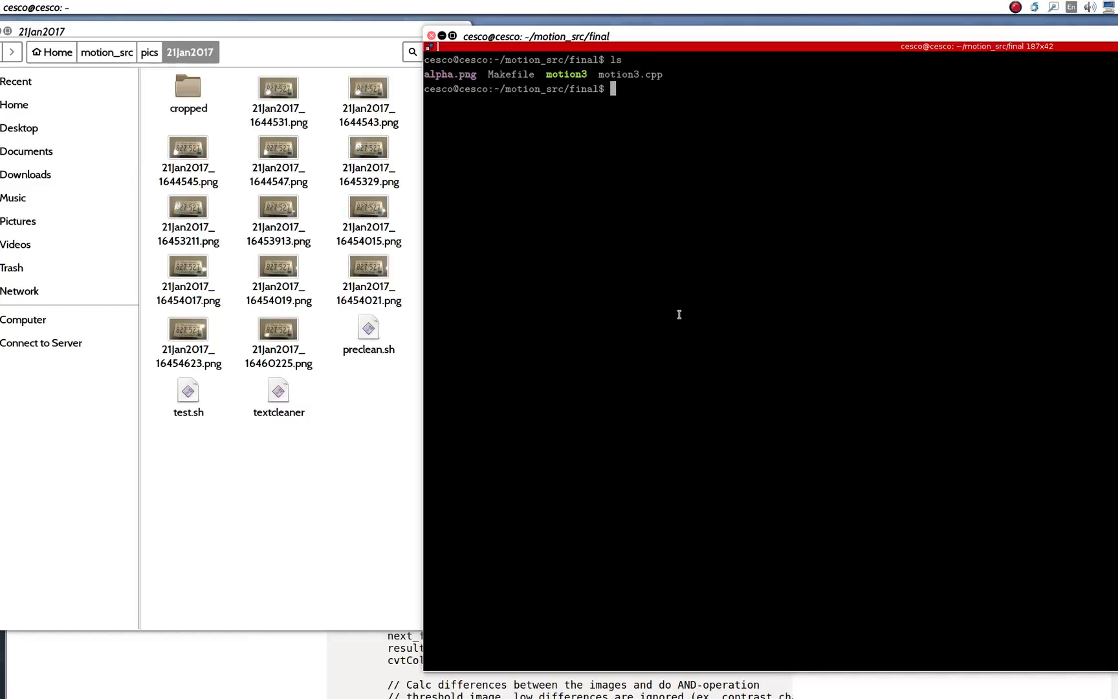
mouse_move(491, 191)
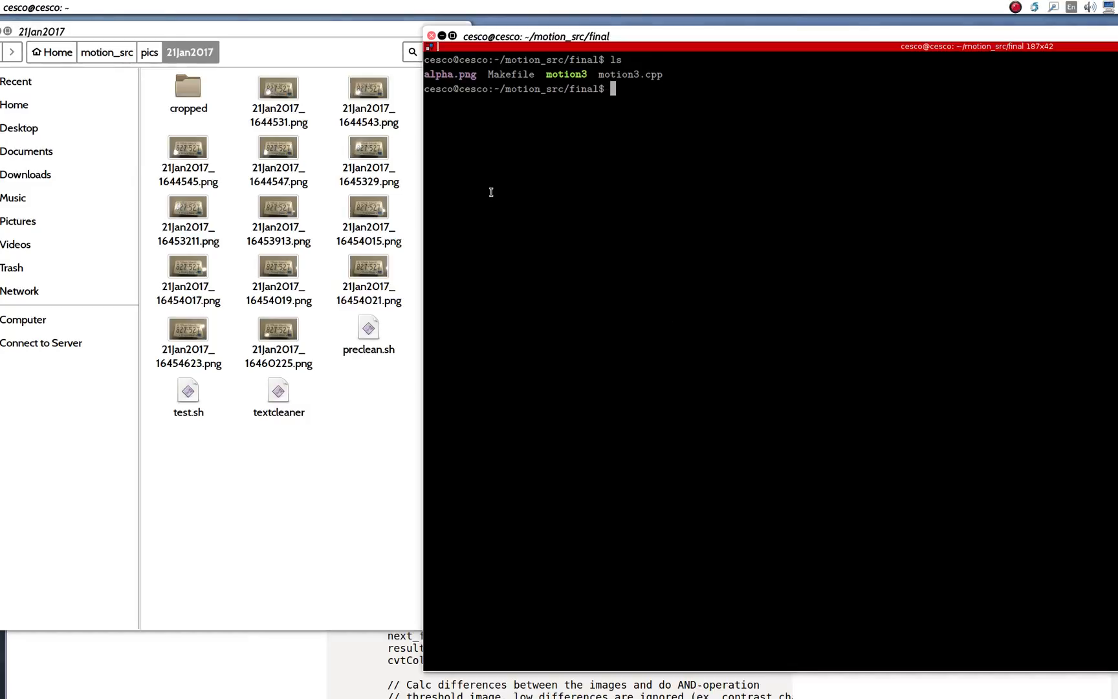
mouse_move(805, 224)
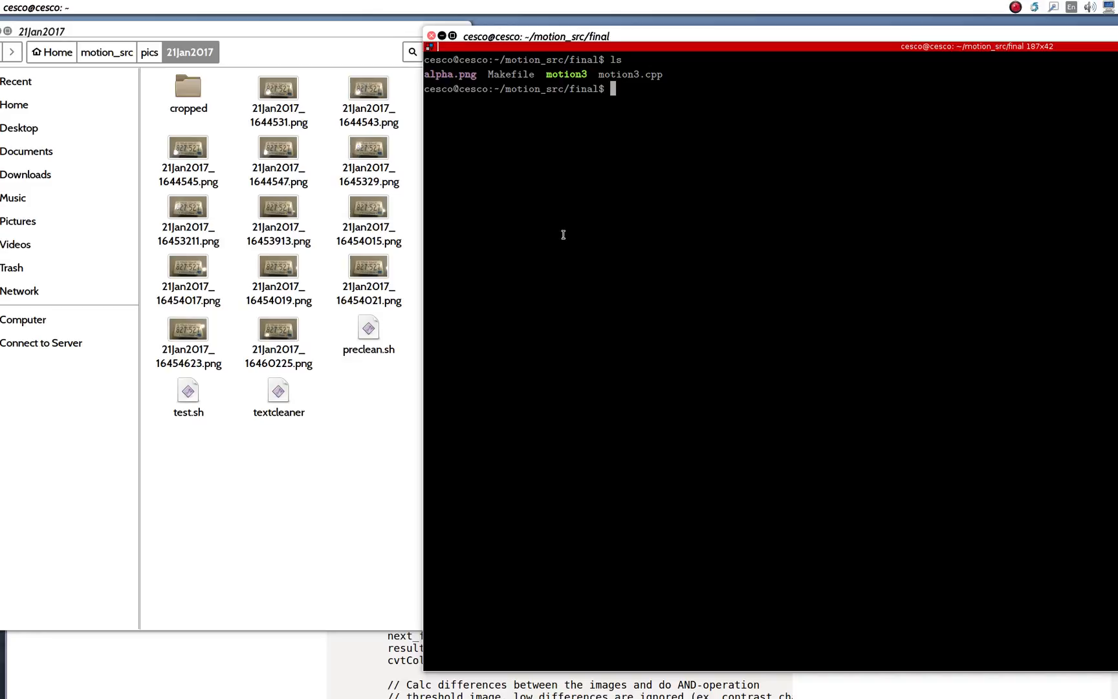
mouse_move(171, 336)
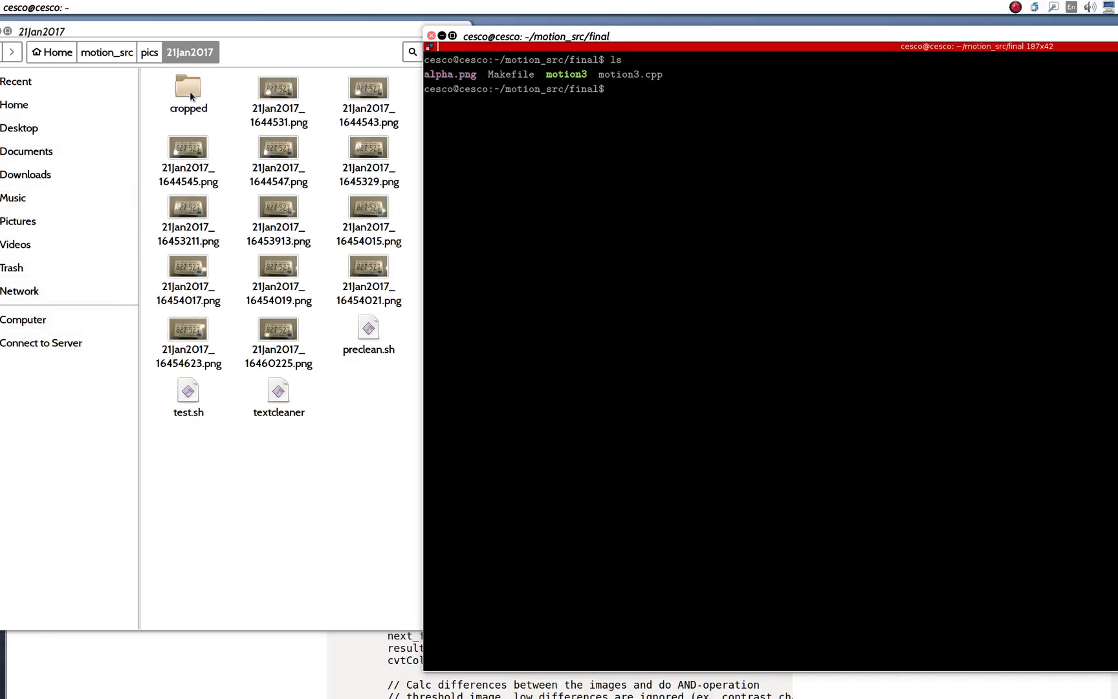
double_click(189, 88)
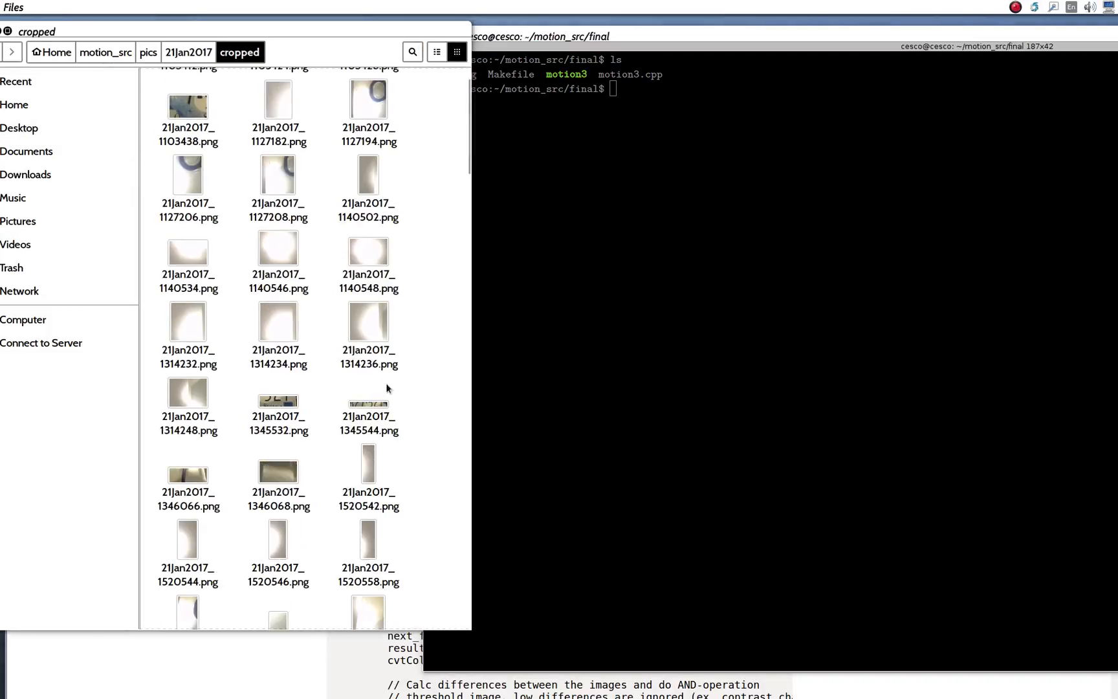
scroll("down", 3)
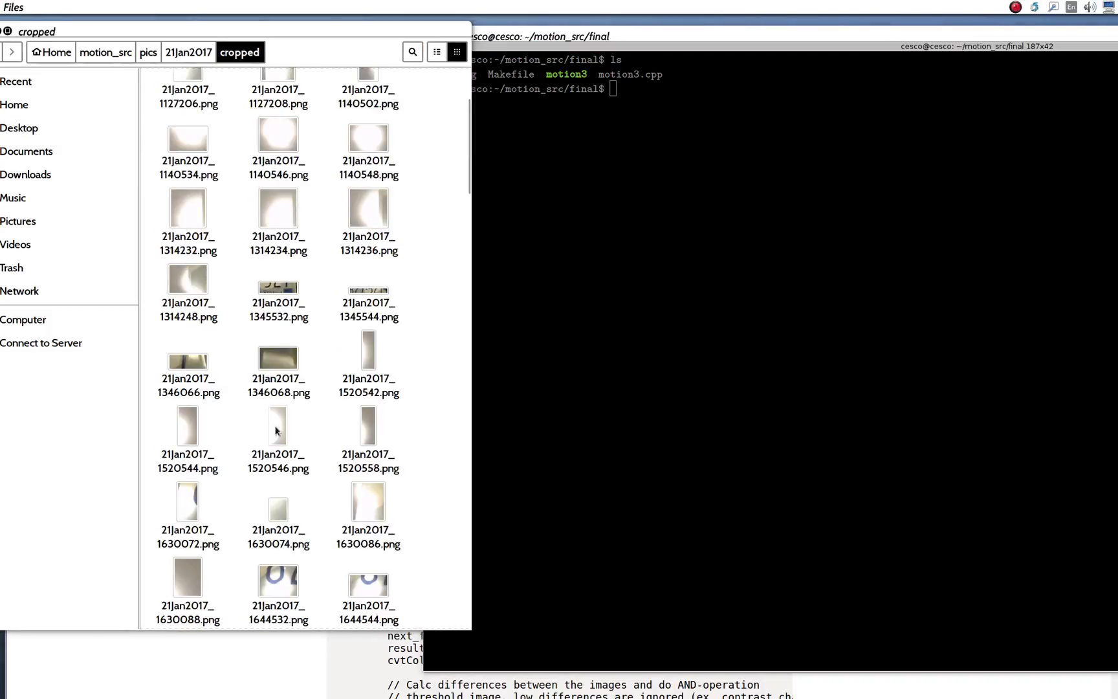
left_click(188, 51)
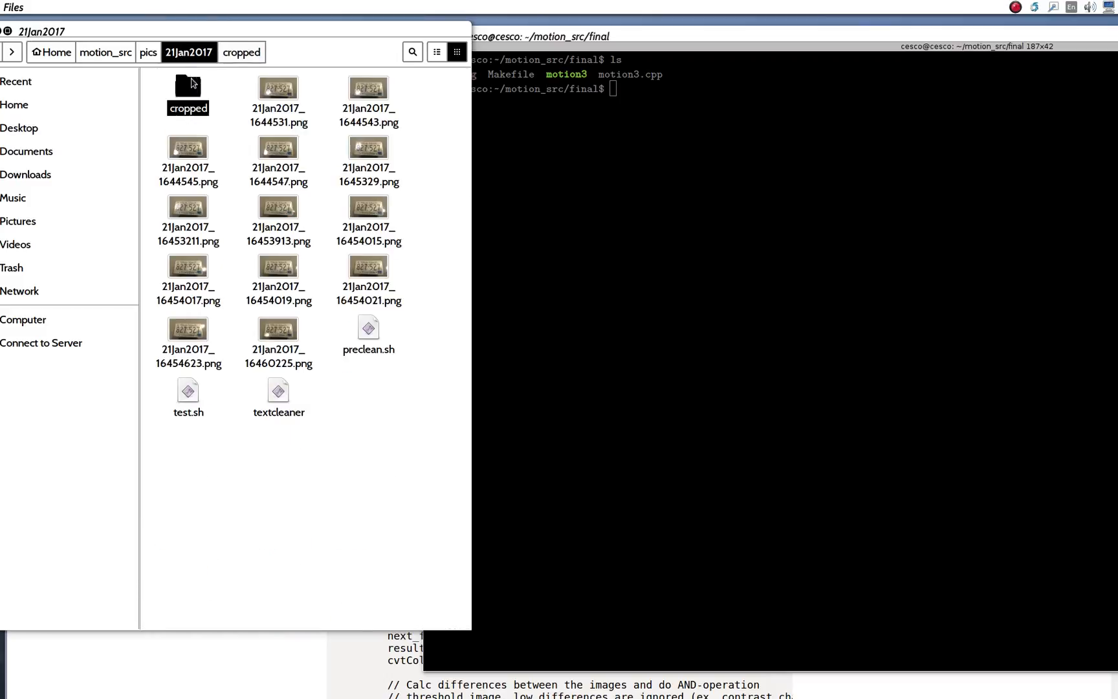
left_click(188, 87)
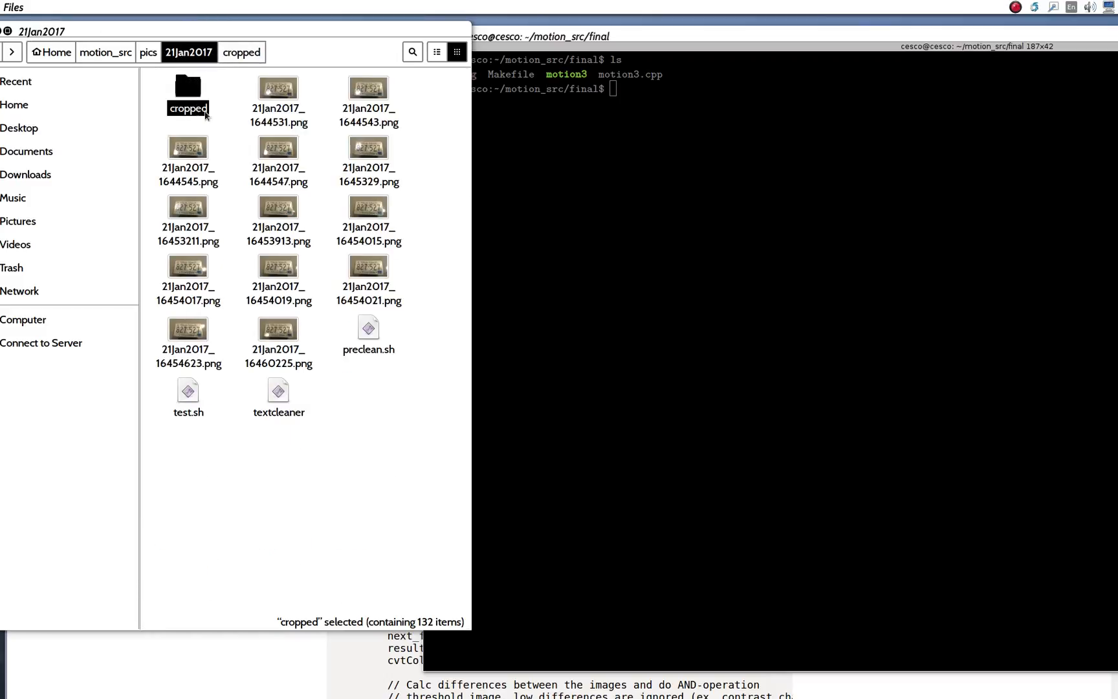
mouse_move(242, 114)
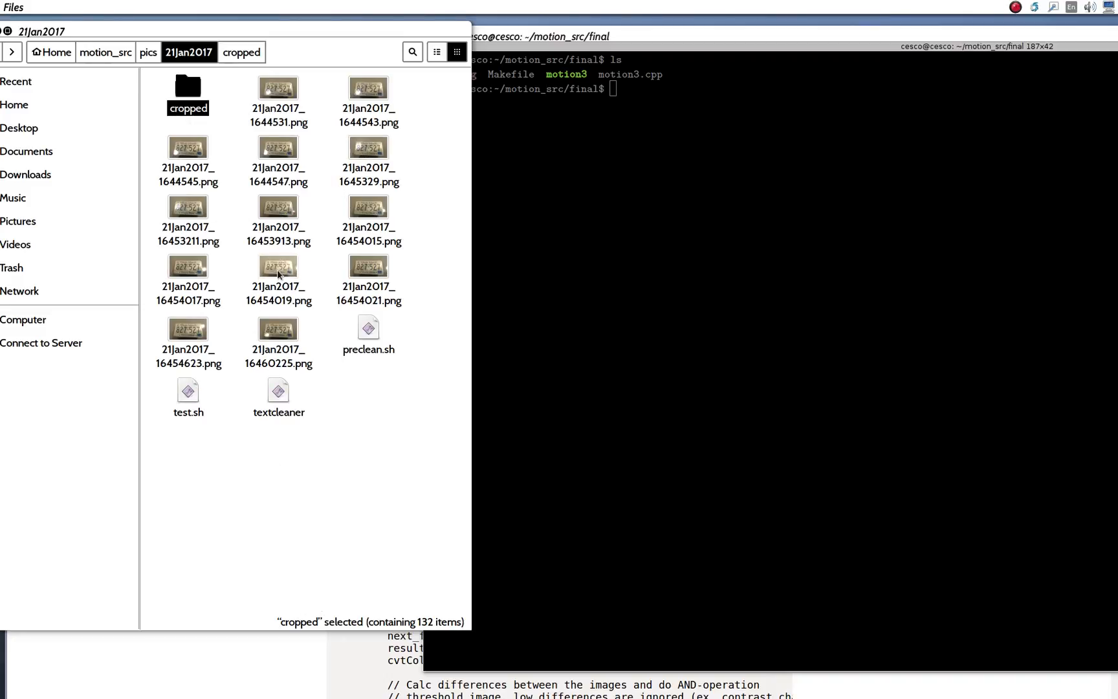
mouse_move(255, 467)
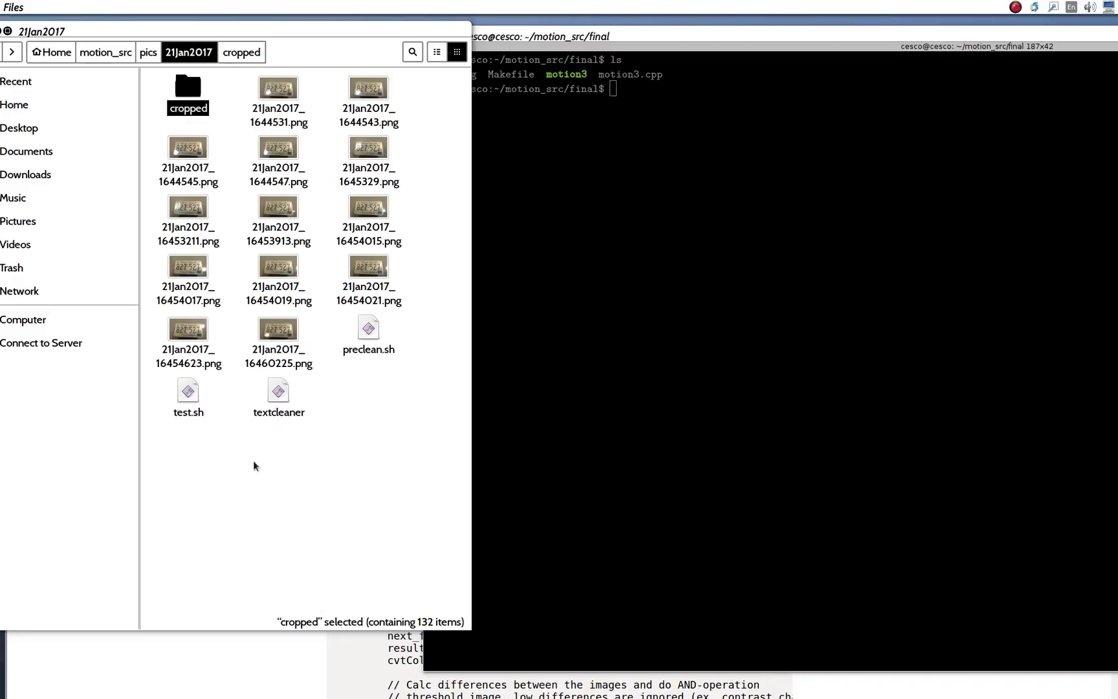
mouse_move(188, 400)
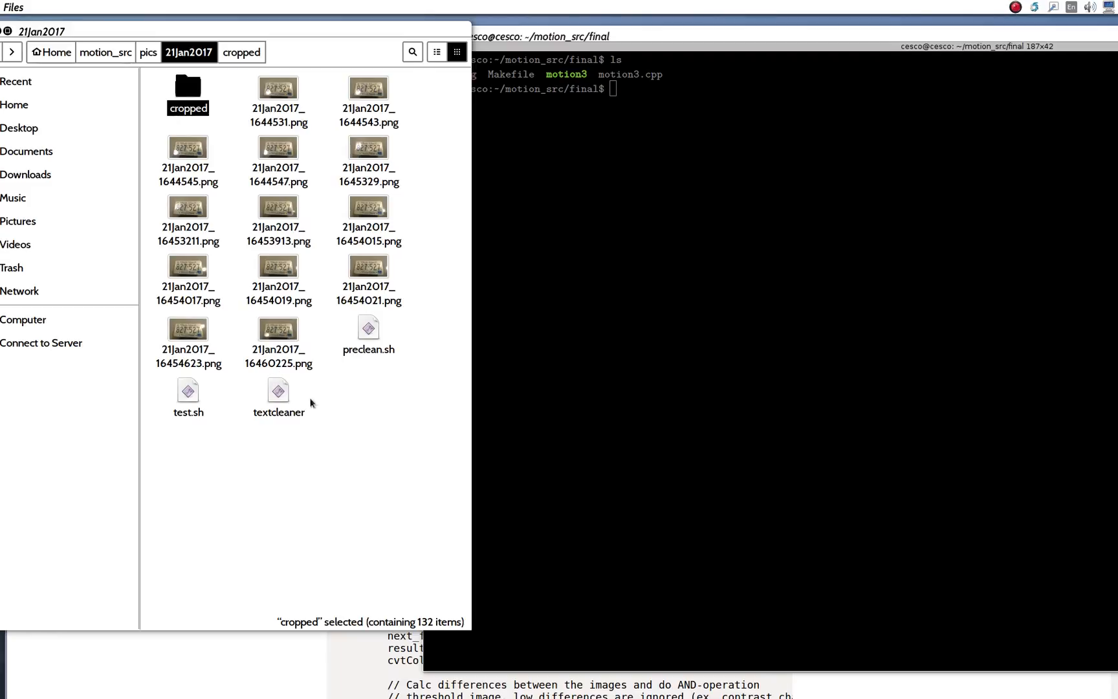
mouse_move(335, 343)
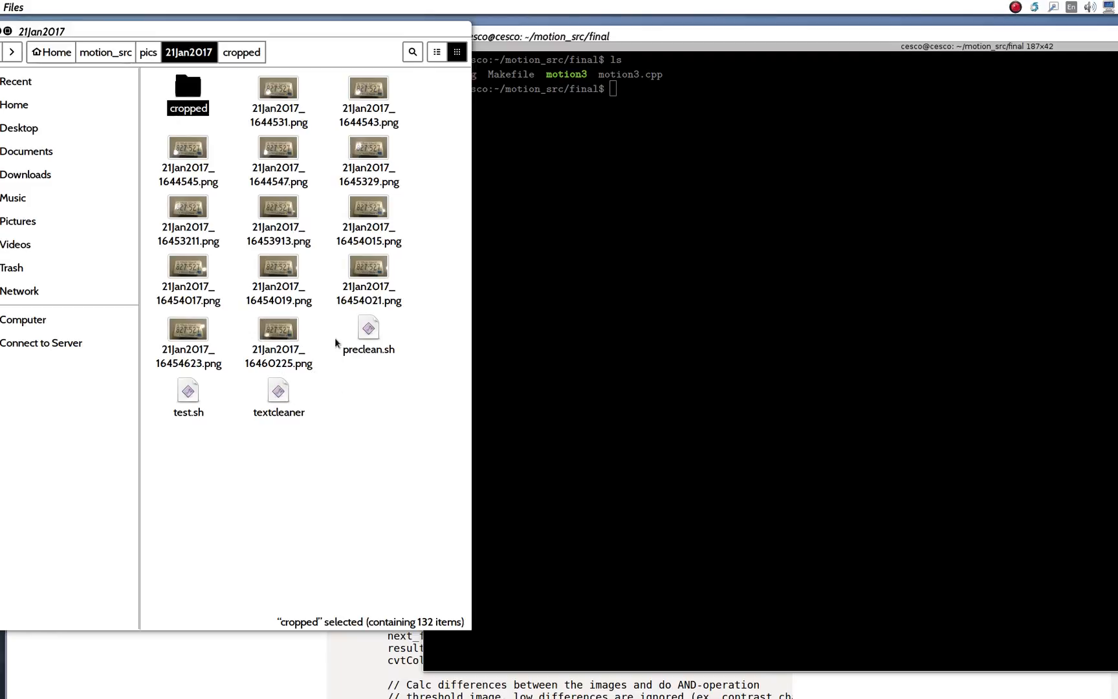
mouse_move(246, 92)
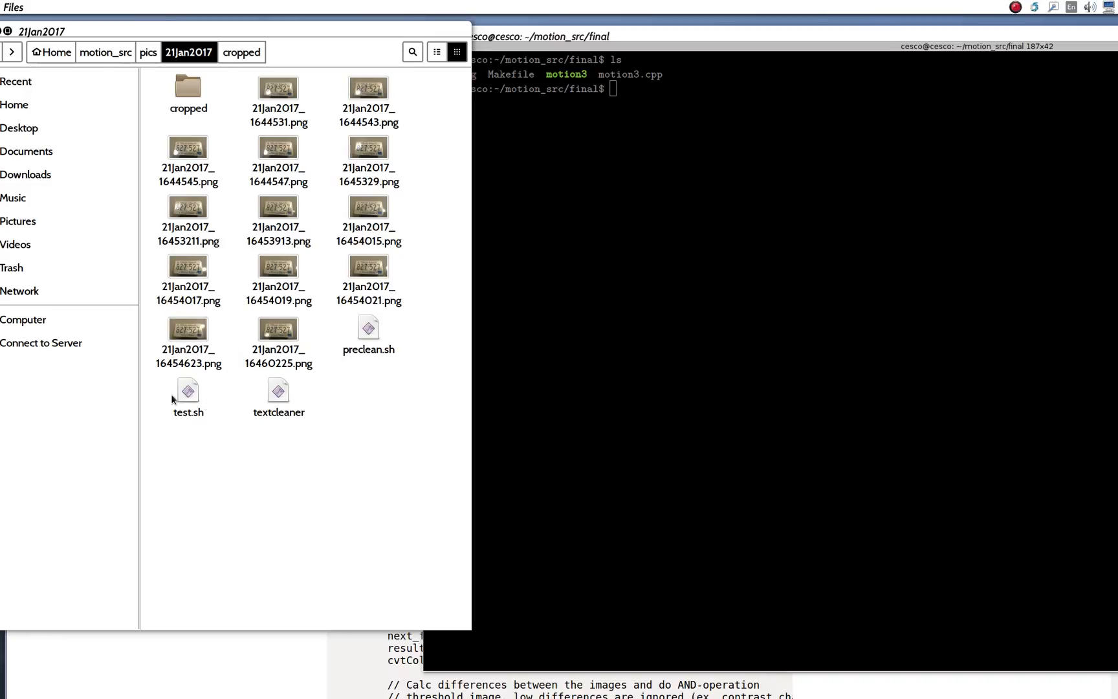
- In Terminal, discard the typed nano and change into pics/21Jan2017
left_click(653, 249)
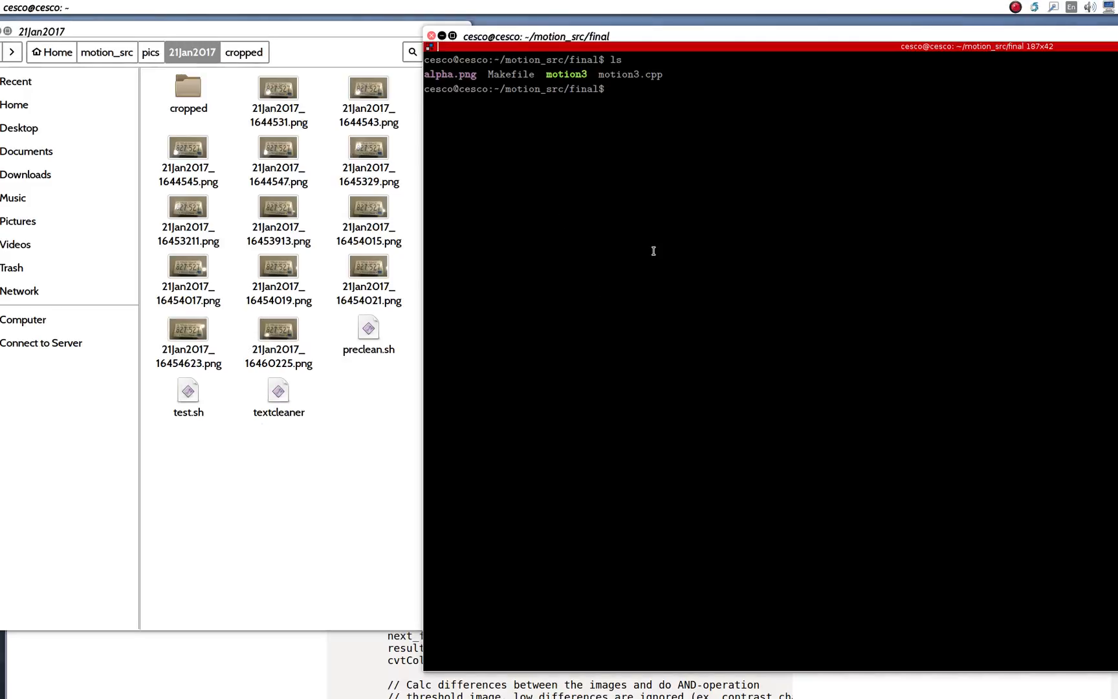
type("nano")
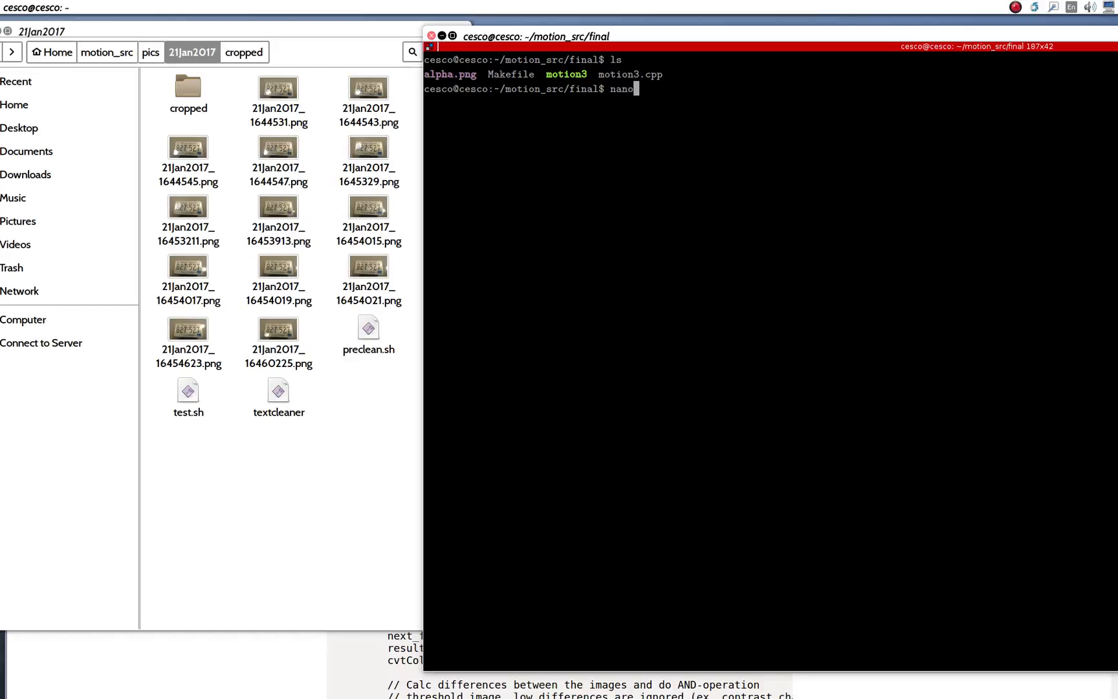
key("BackSpace")
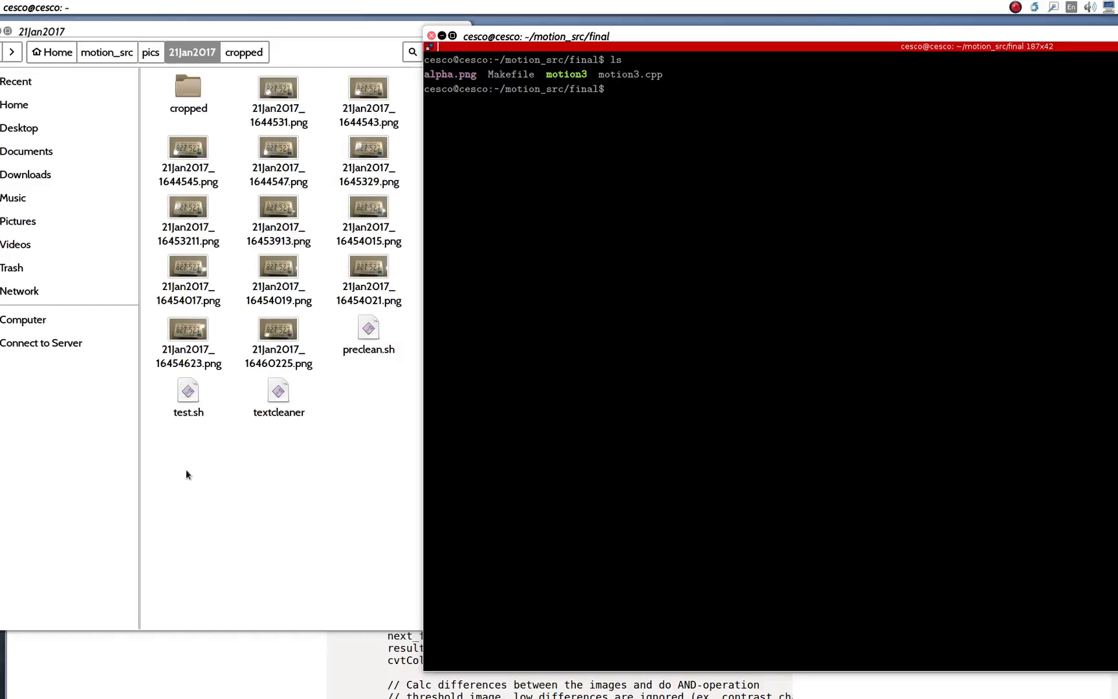
mouse_move(875, 257)
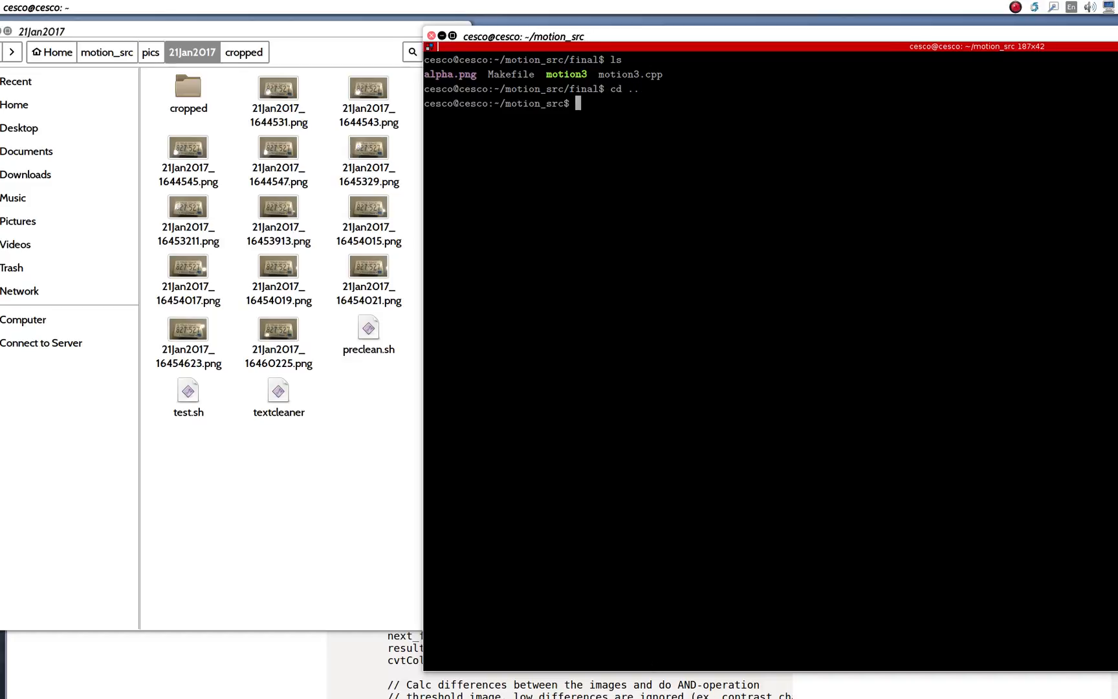
type("cd")
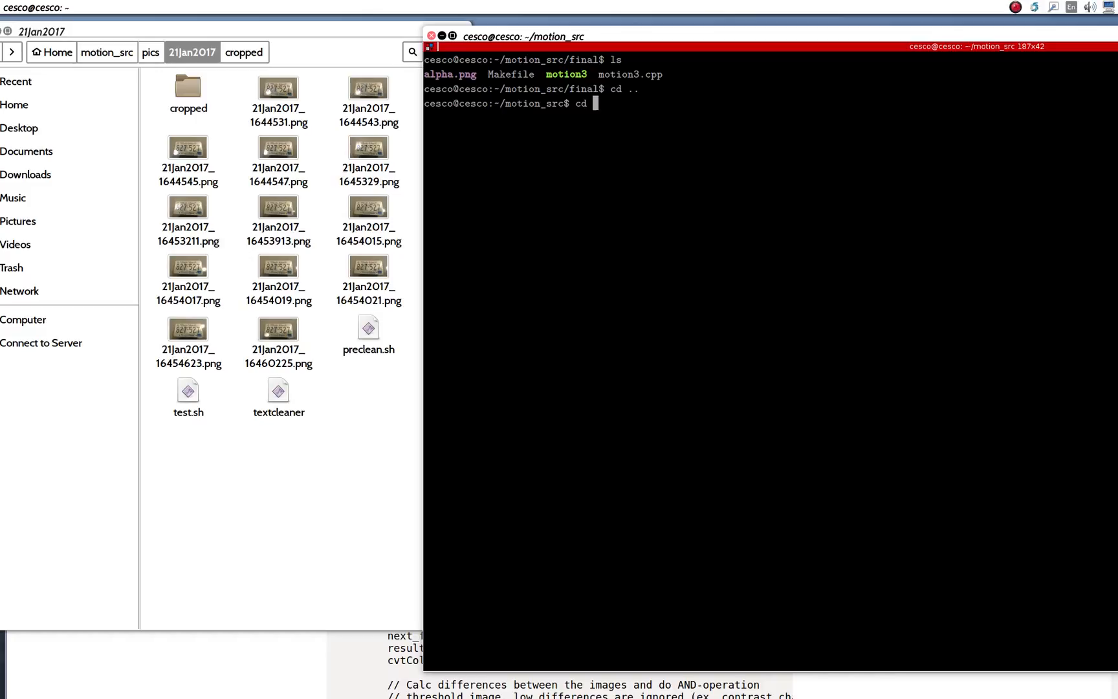
type("pics/")
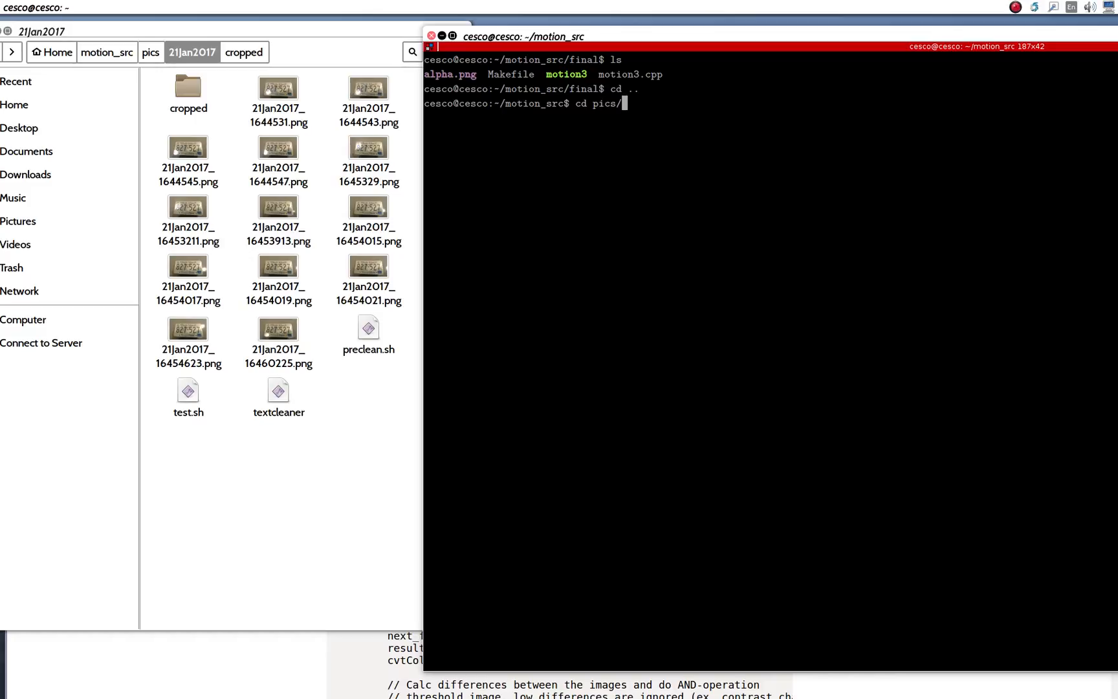
type("21")
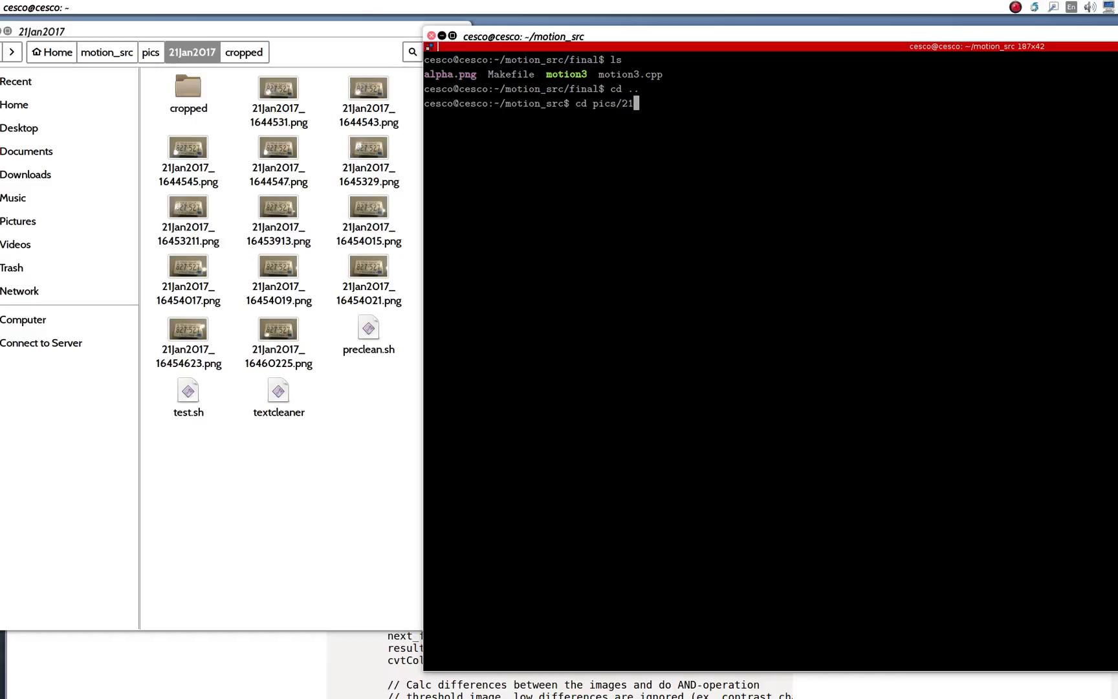
key("Return")
type("ls")
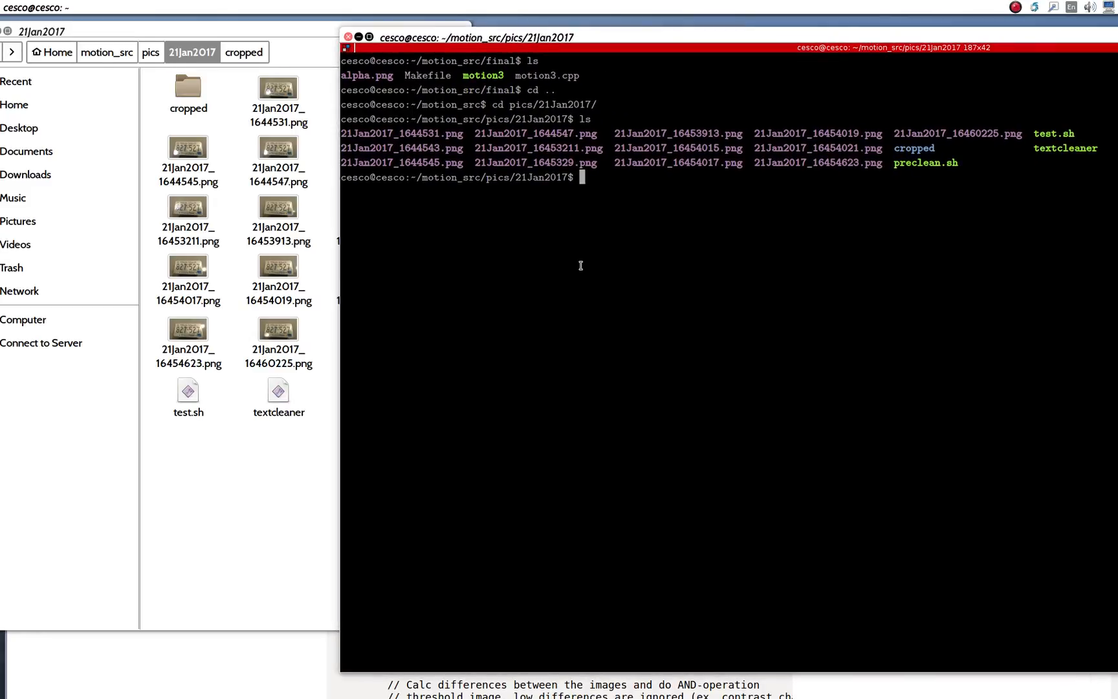
- Open test.sh in nano and review its cleaning, OCR, renumbering and video-building script
type("nan")
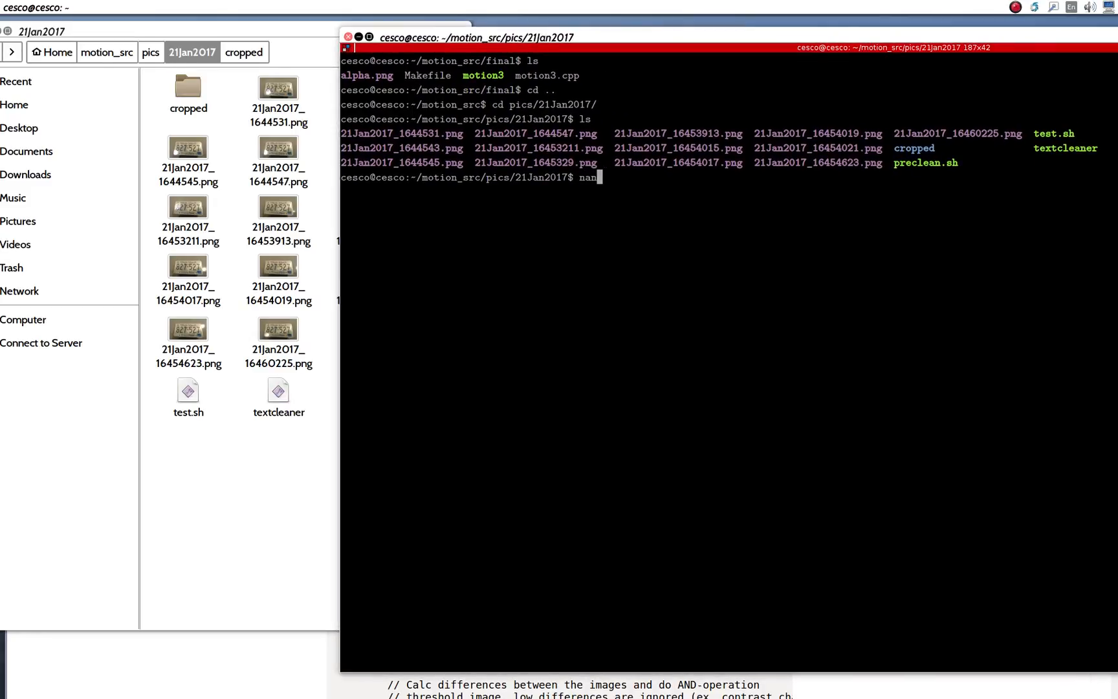
key("Return")
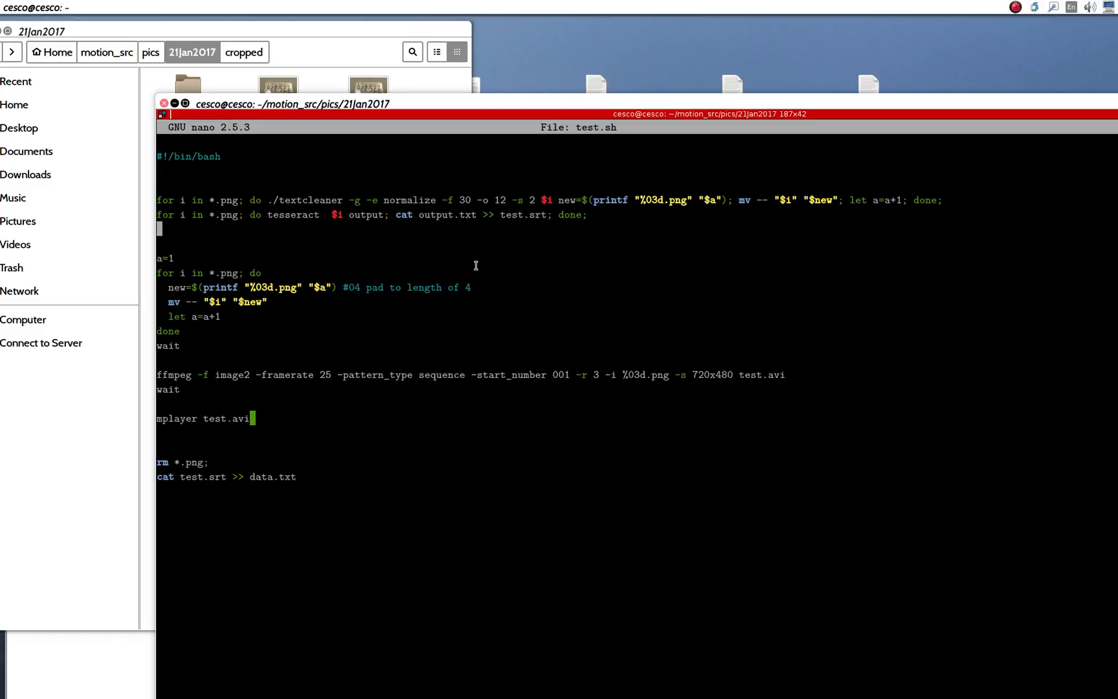
mouse_move(571, 204)
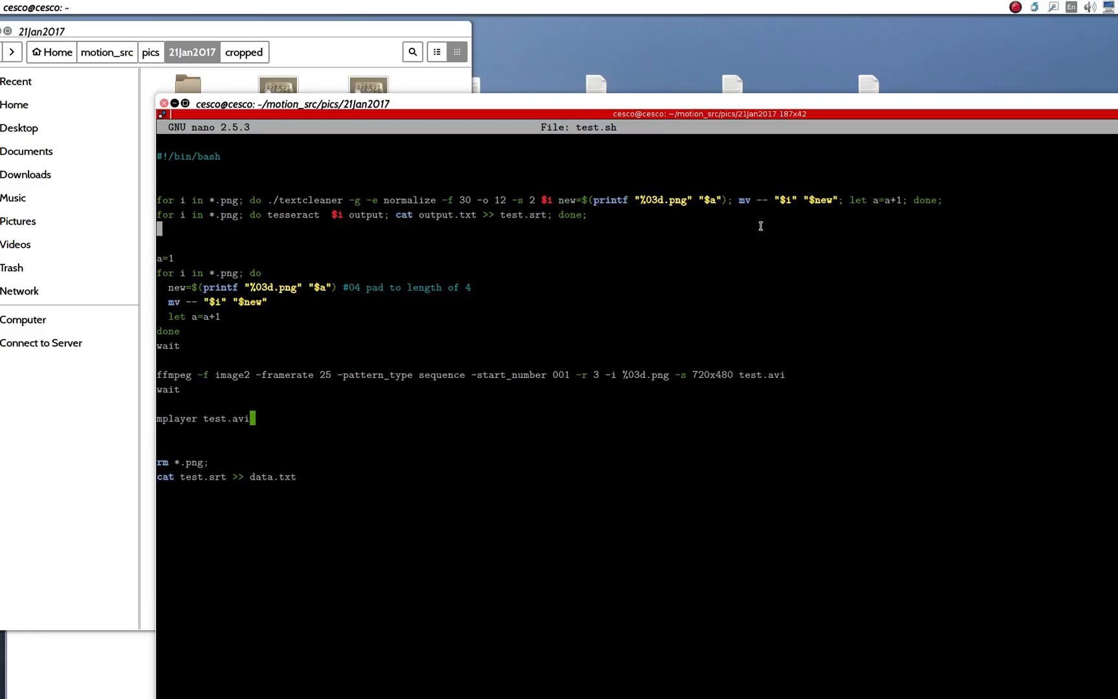
double_click(887, 200)
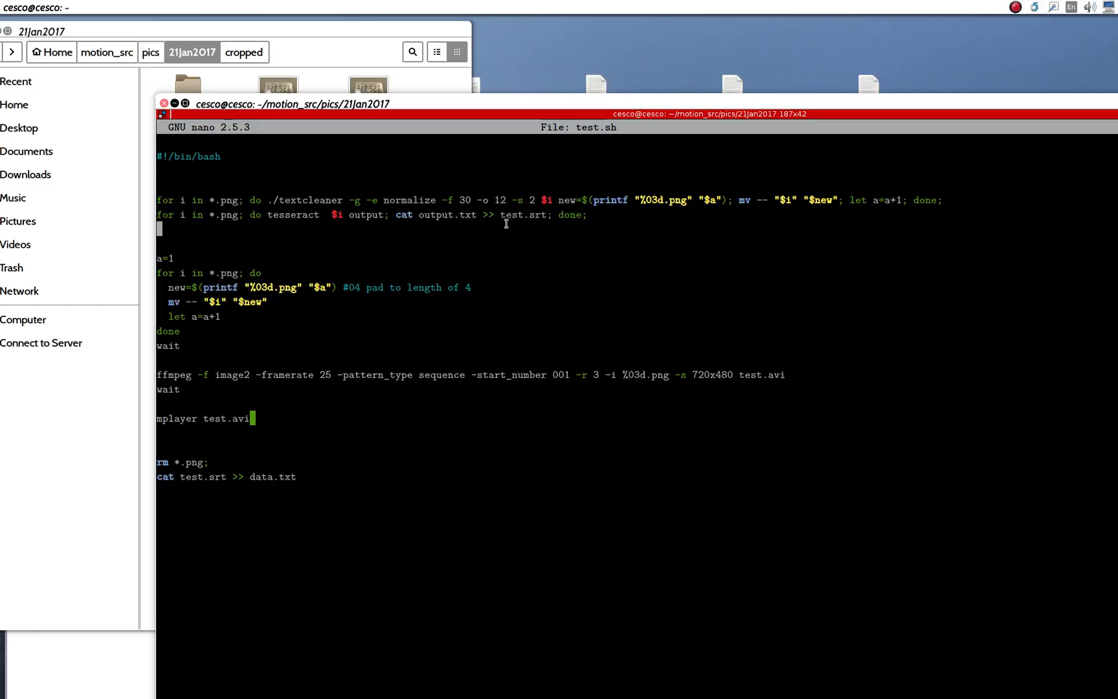
mouse_move(158, 271)
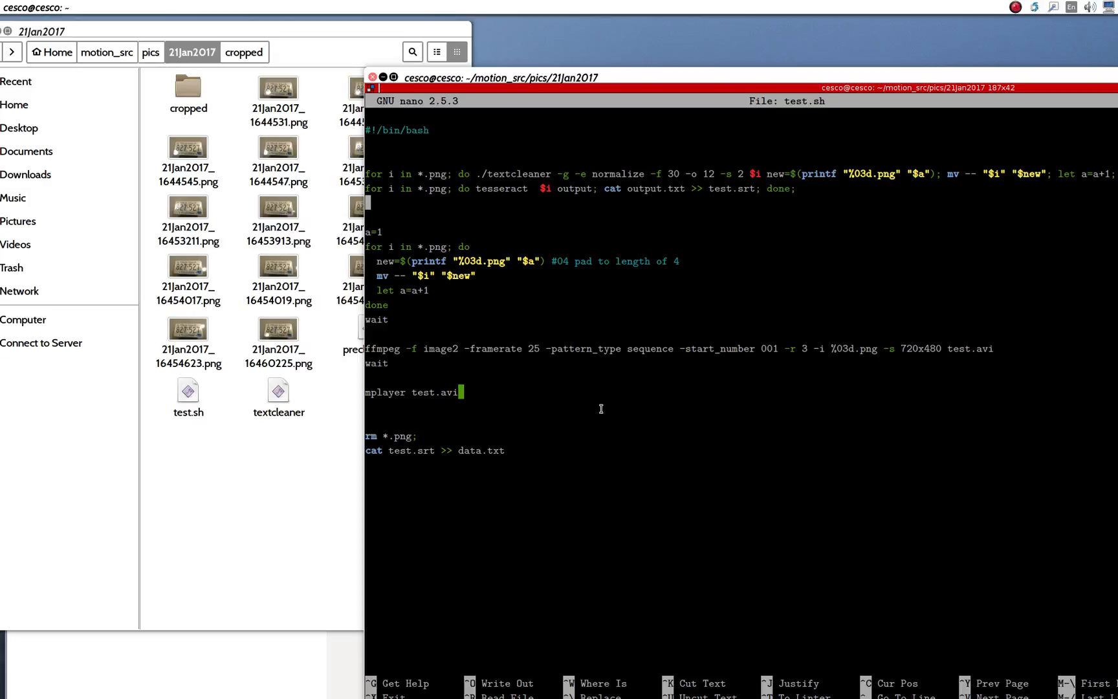
mouse_move(391, 391)
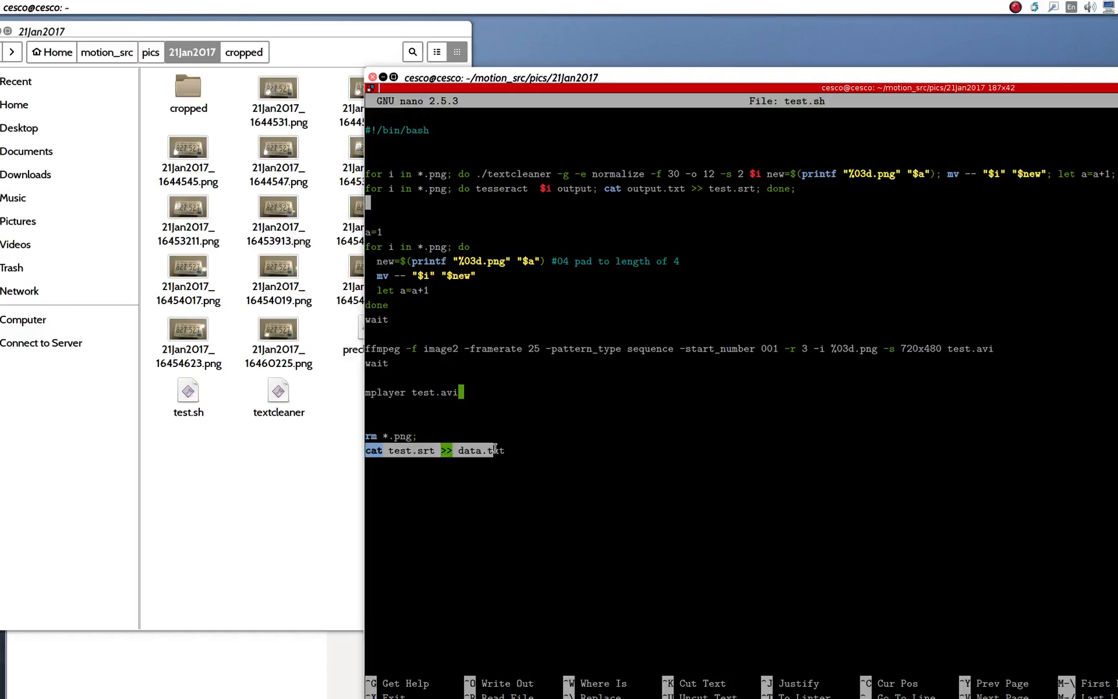
mouse_move(487, 421)
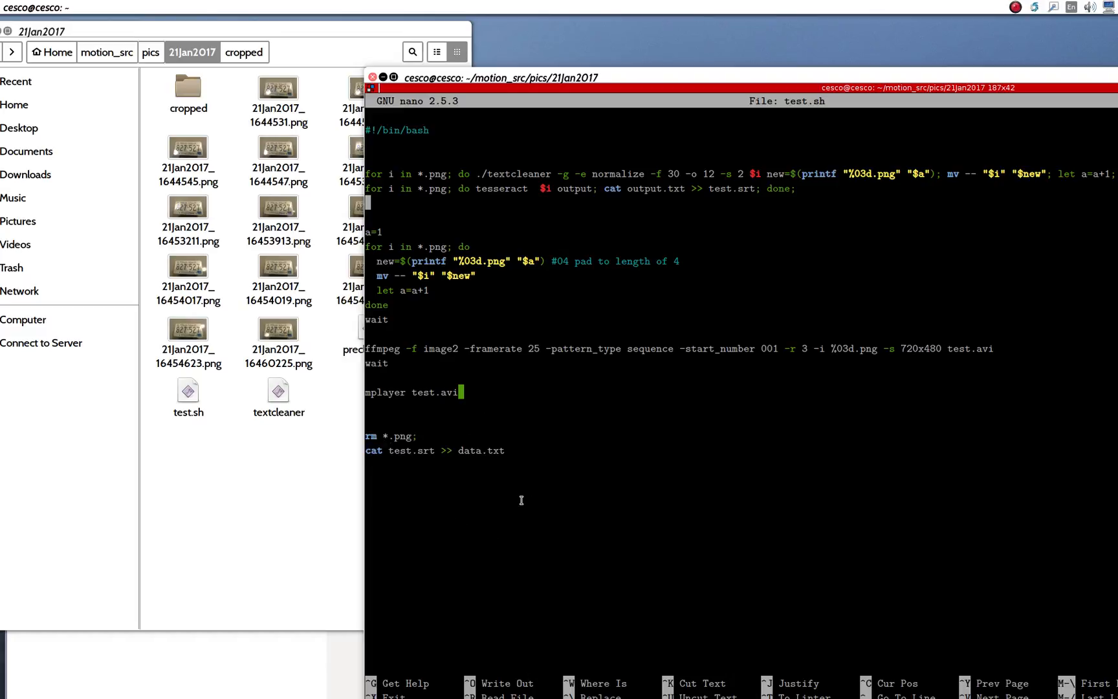
mouse_move(517, 510)
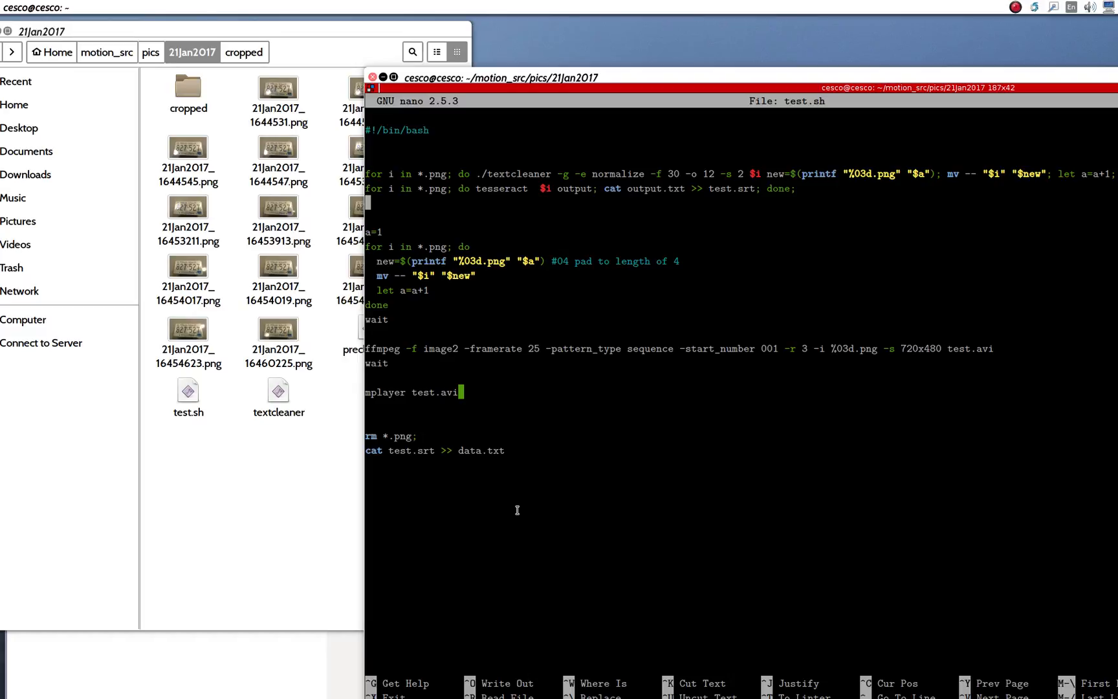
mouse_move(512, 79)
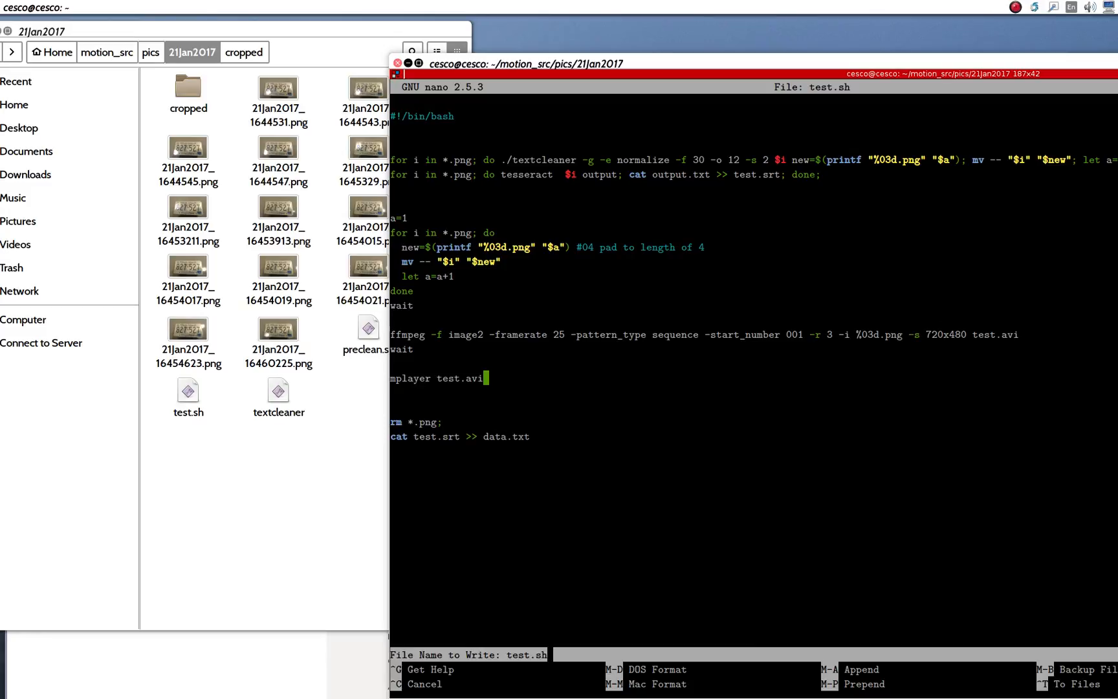
- Save test.sh, leave nano, and run ./test.sh from the shell
key("Return")
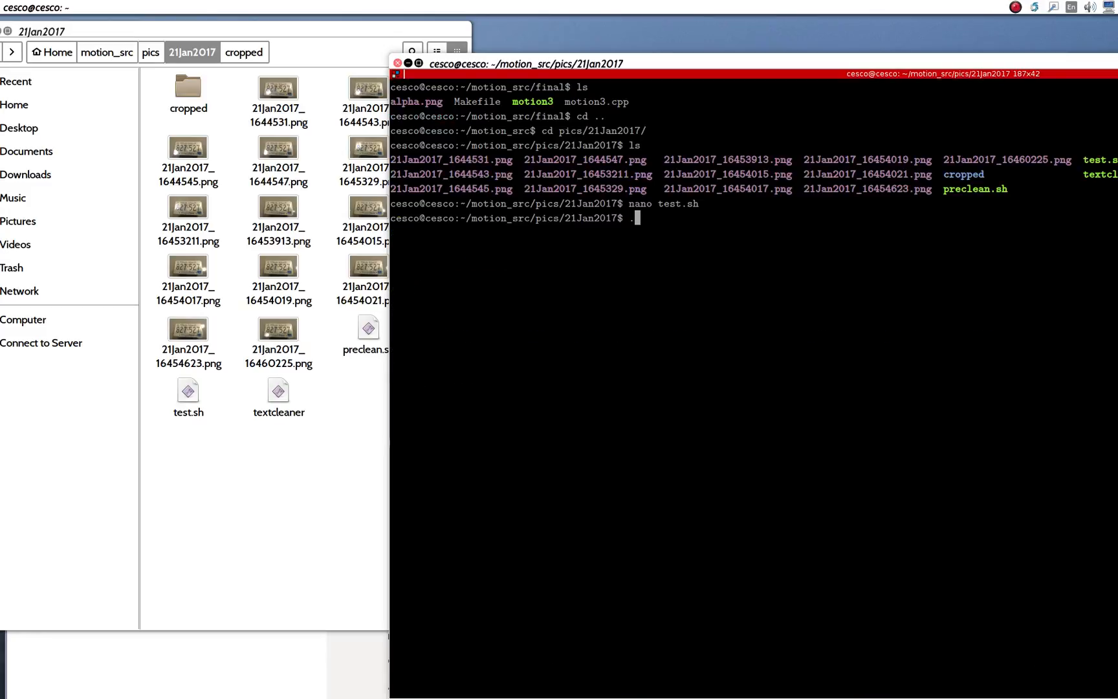
type("./tes")
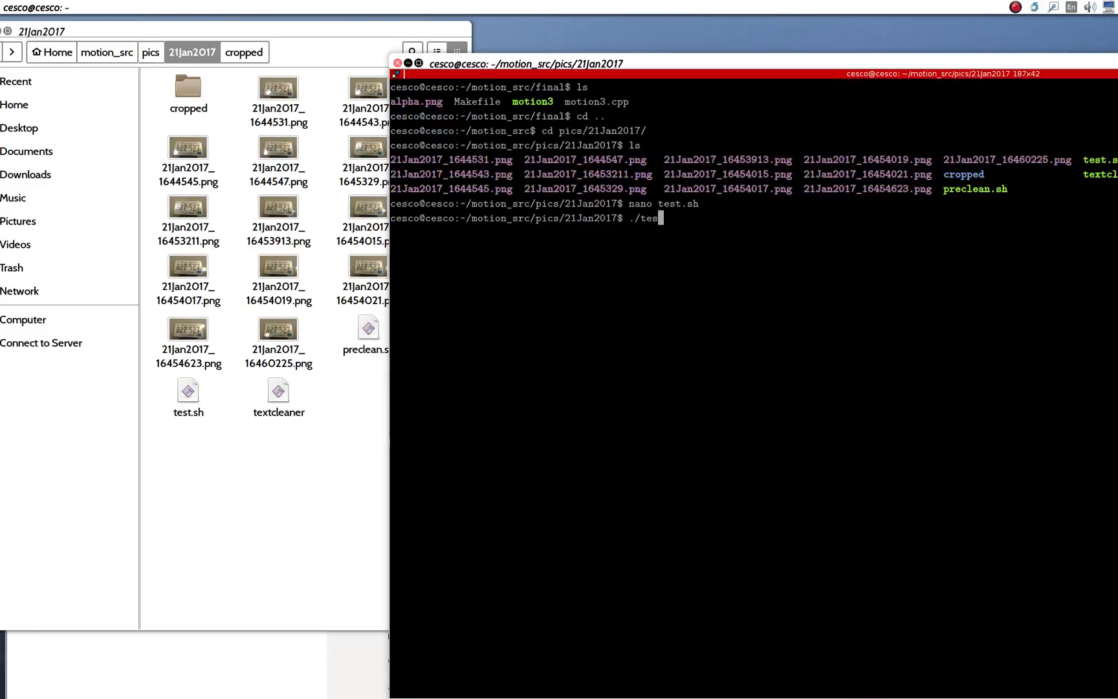
type("t")
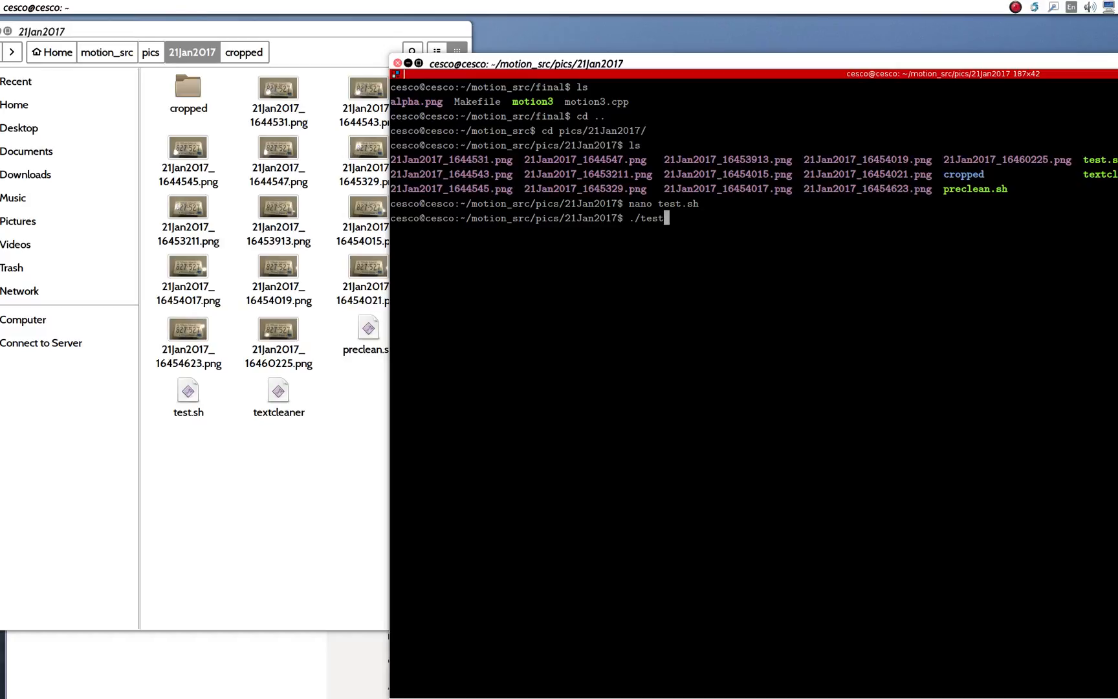
type(".sh")
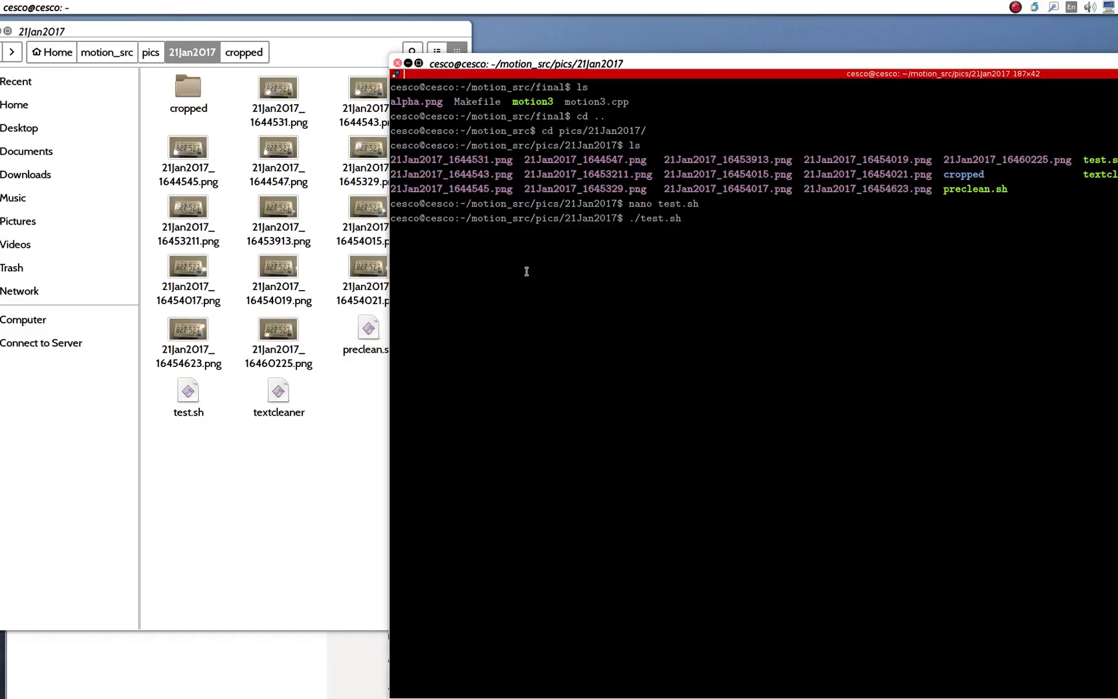
mouse_move(325, 230)
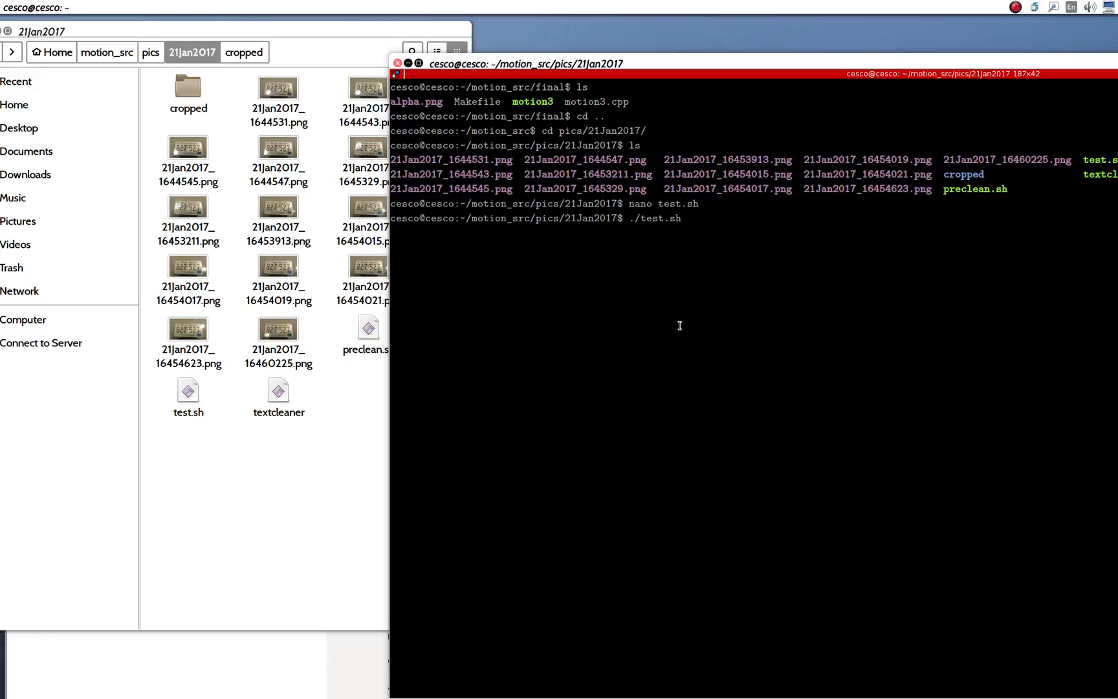
mouse_move(713, 260)
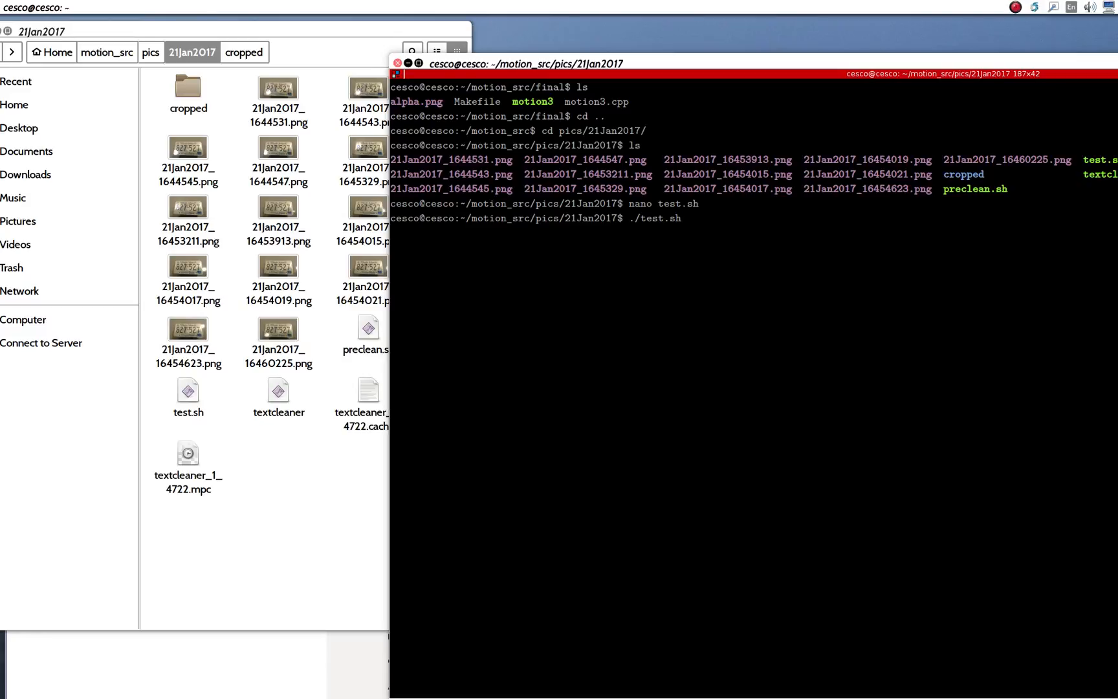
key("Return")
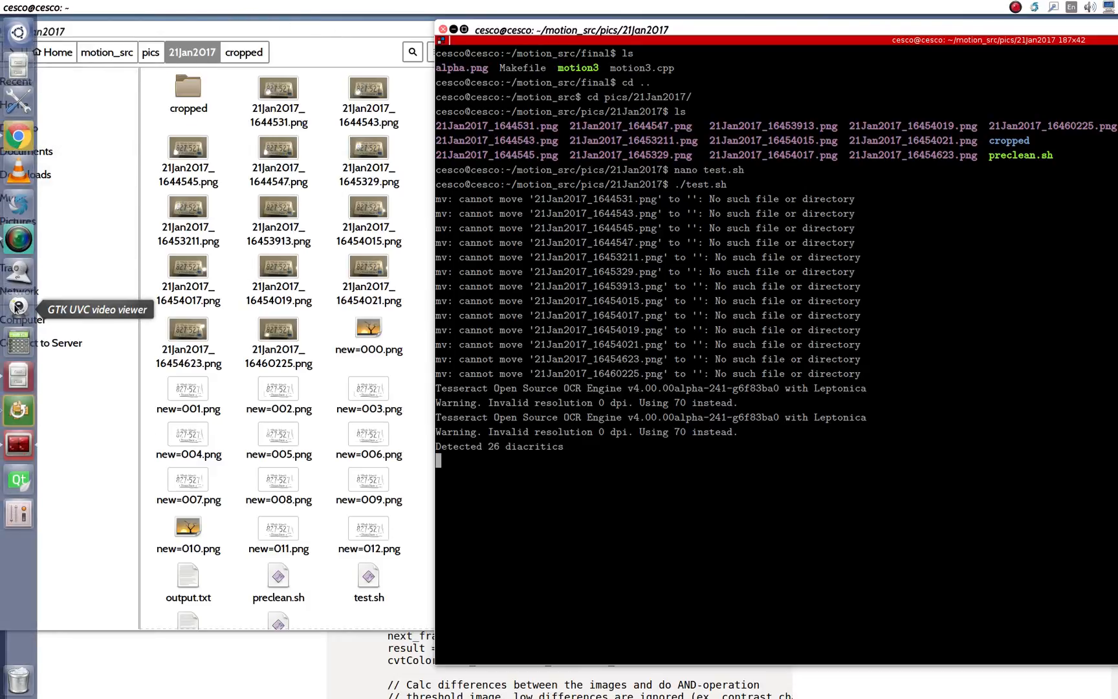
left_click(17, 307)
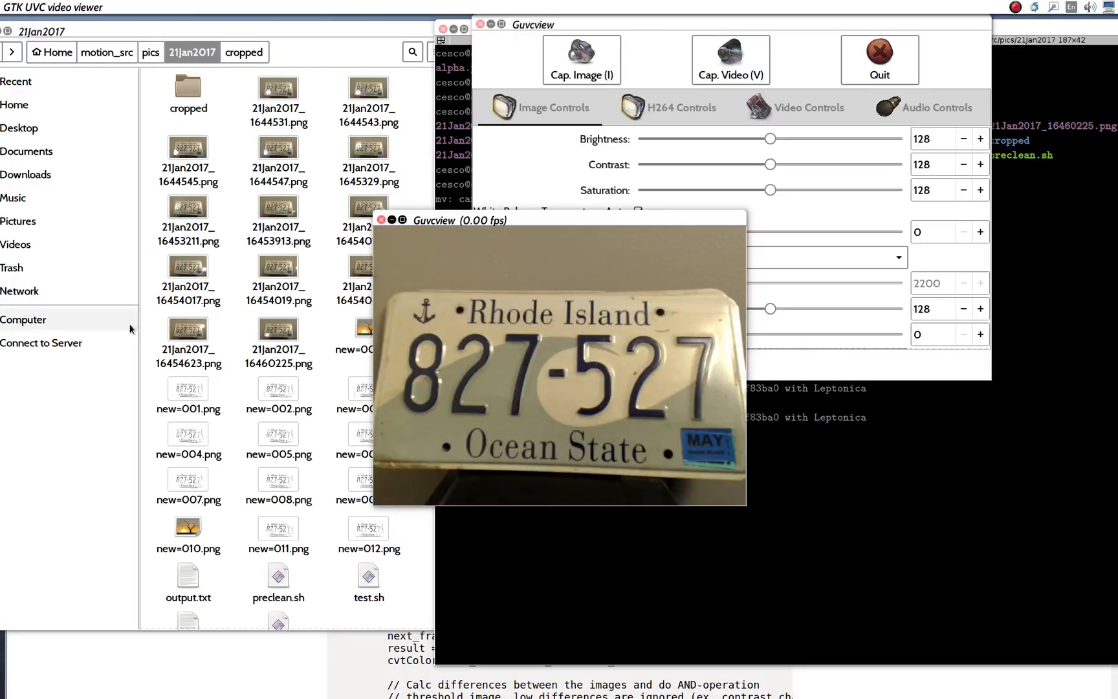
mouse_move(499, 335)
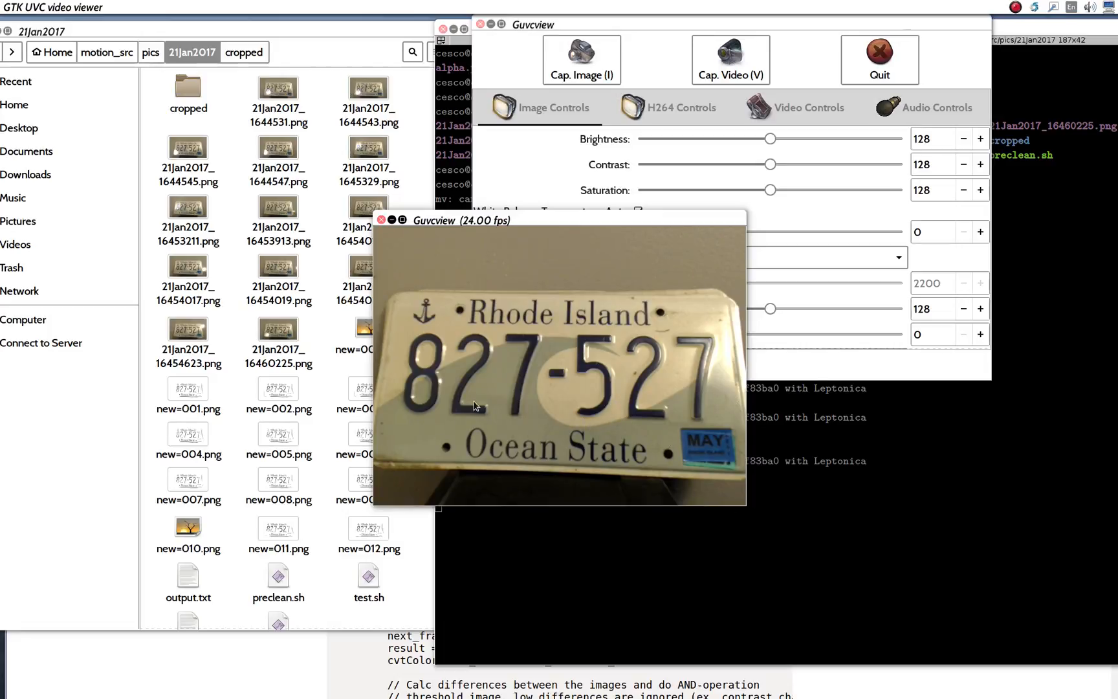
mouse_move(505, 382)
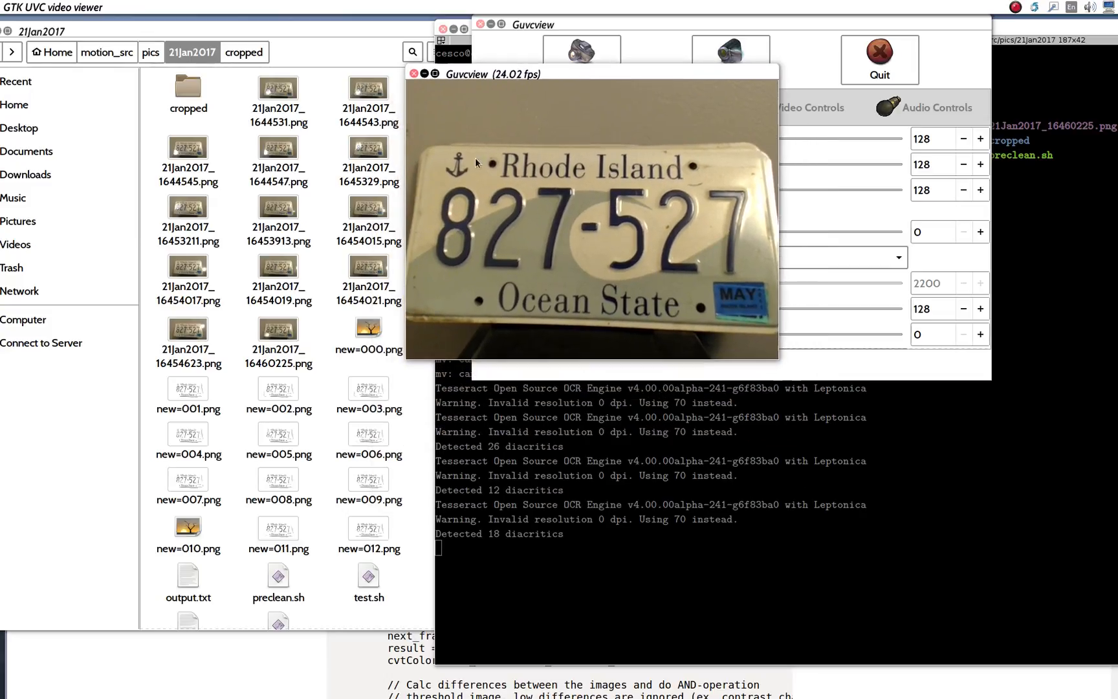
mouse_move(310, 514)
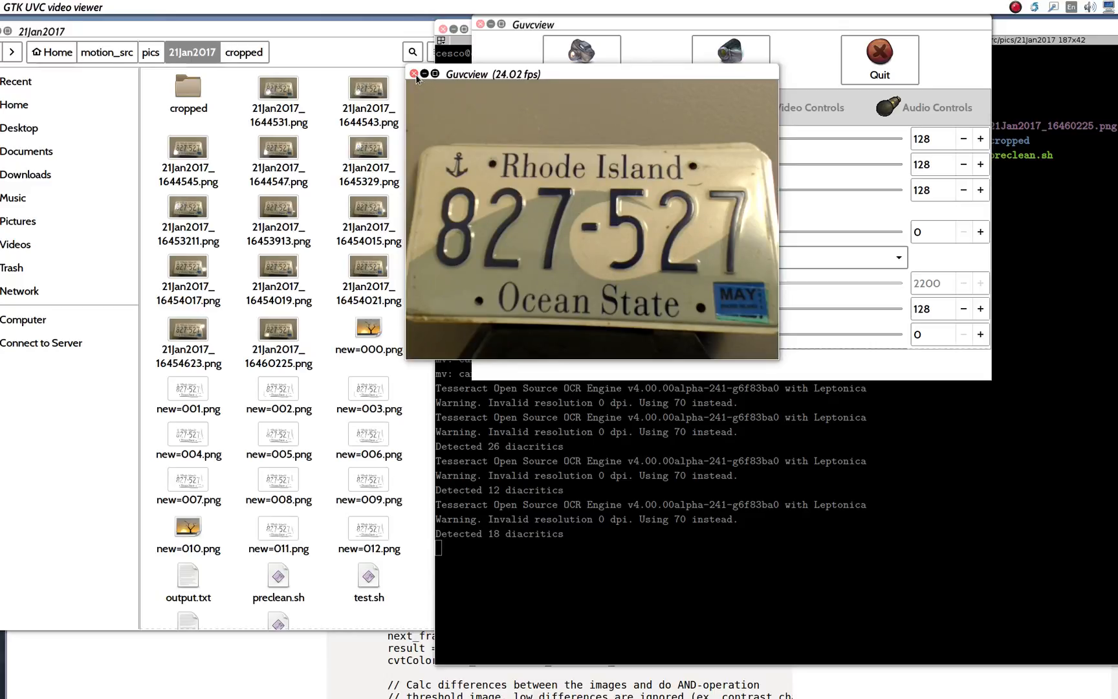
- Close the Guvcview preview and scroll through test.sh's Tesseract OCR output
left_click(416, 75)
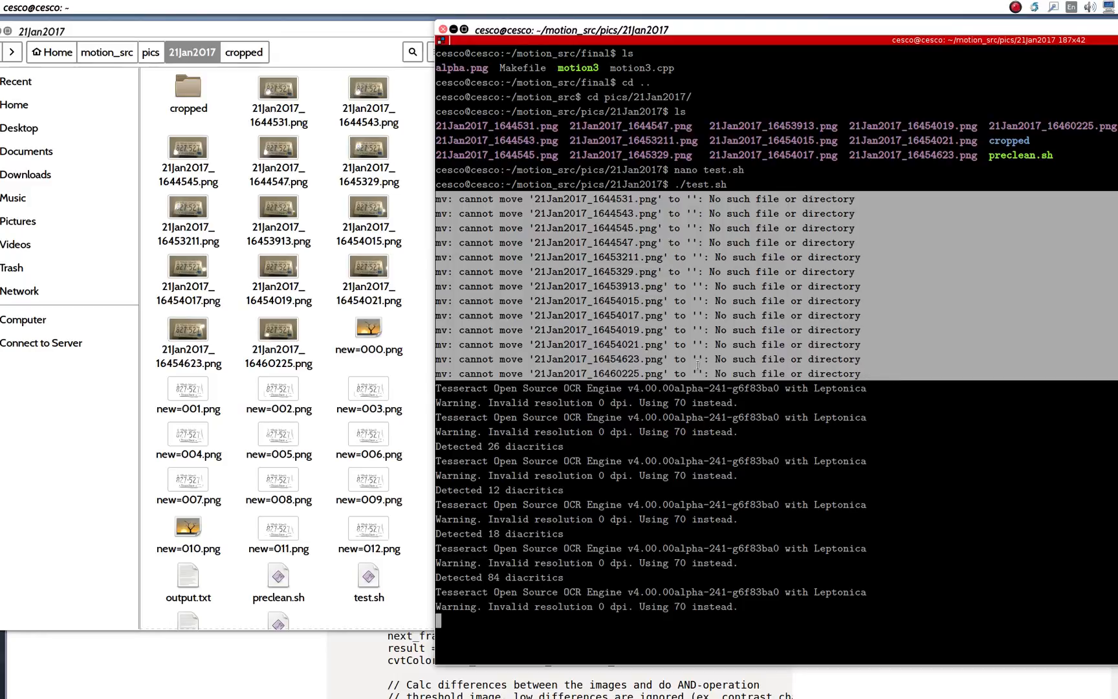
scroll("down", 3)
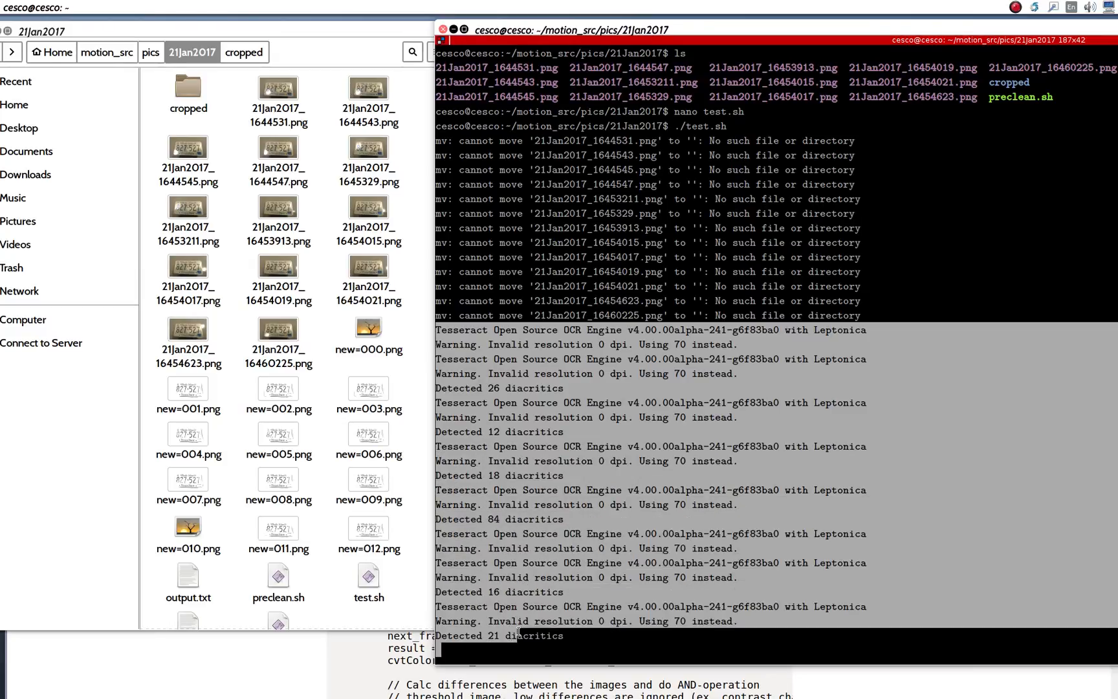
scroll("down", 3)
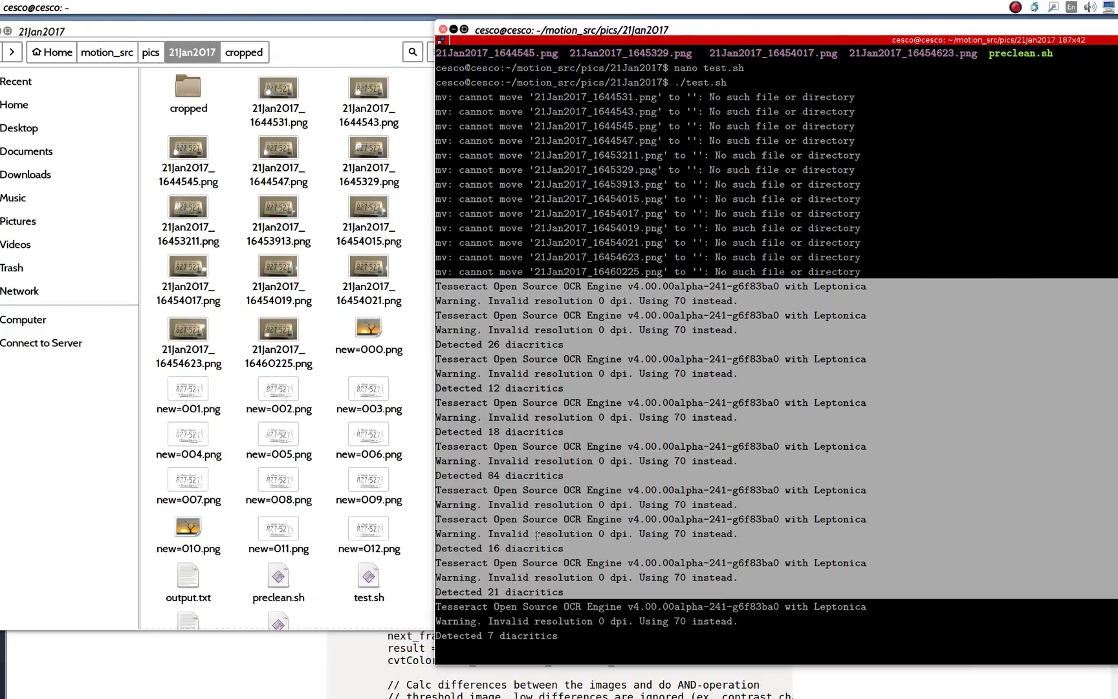
mouse_move(177, 425)
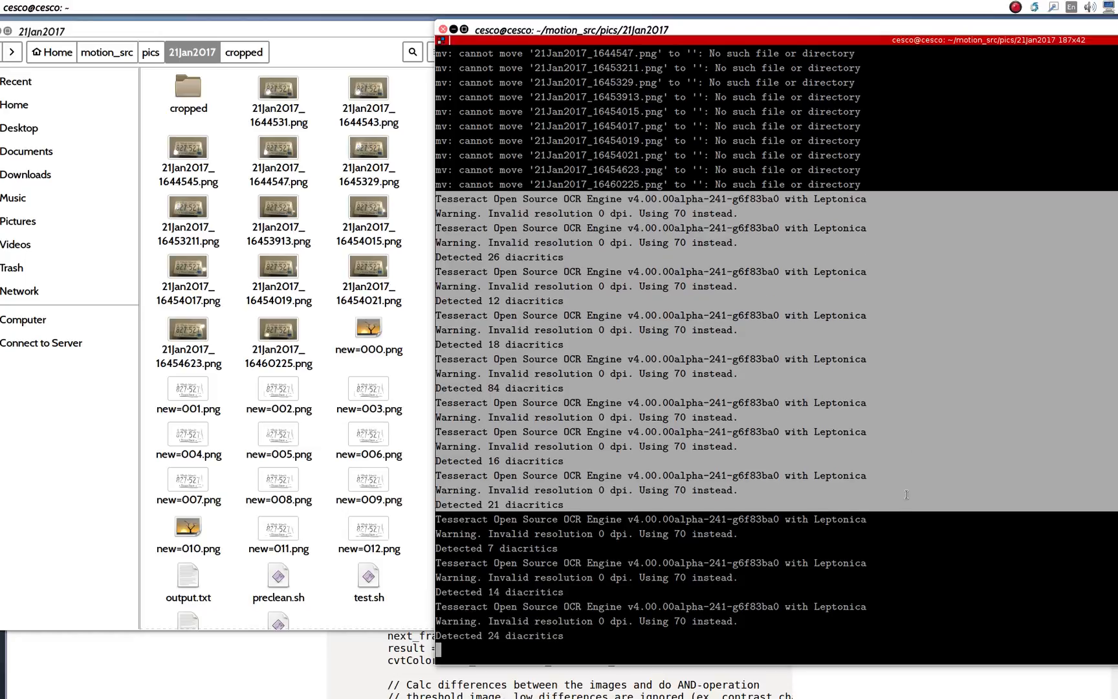
scroll("down", 3)
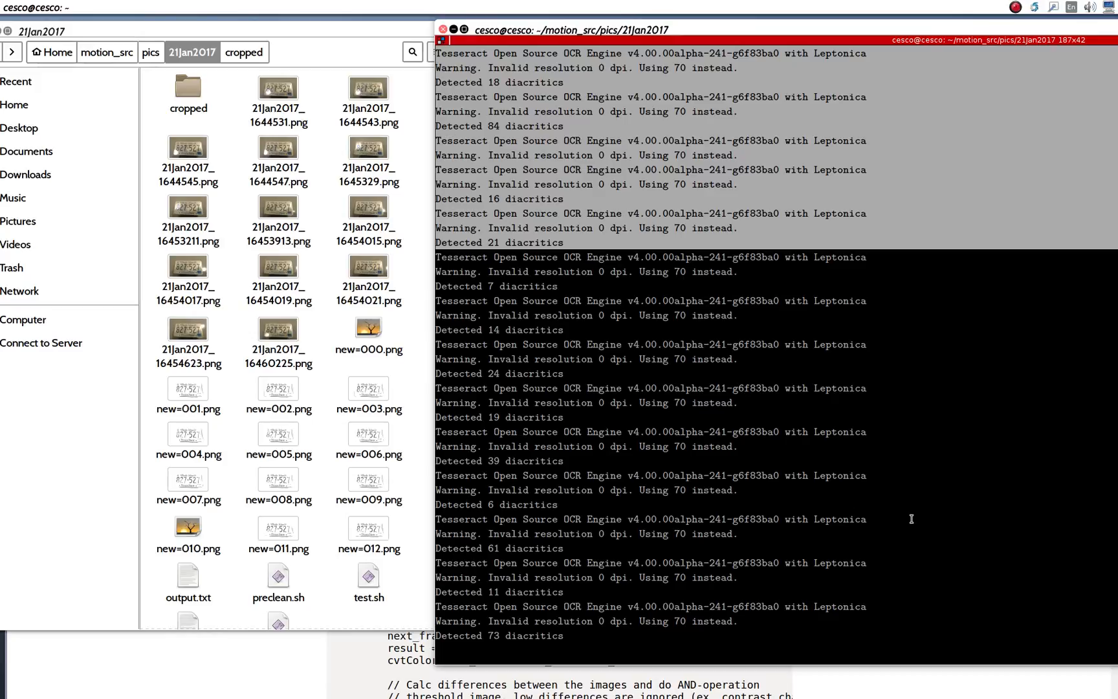
mouse_move(716, 410)
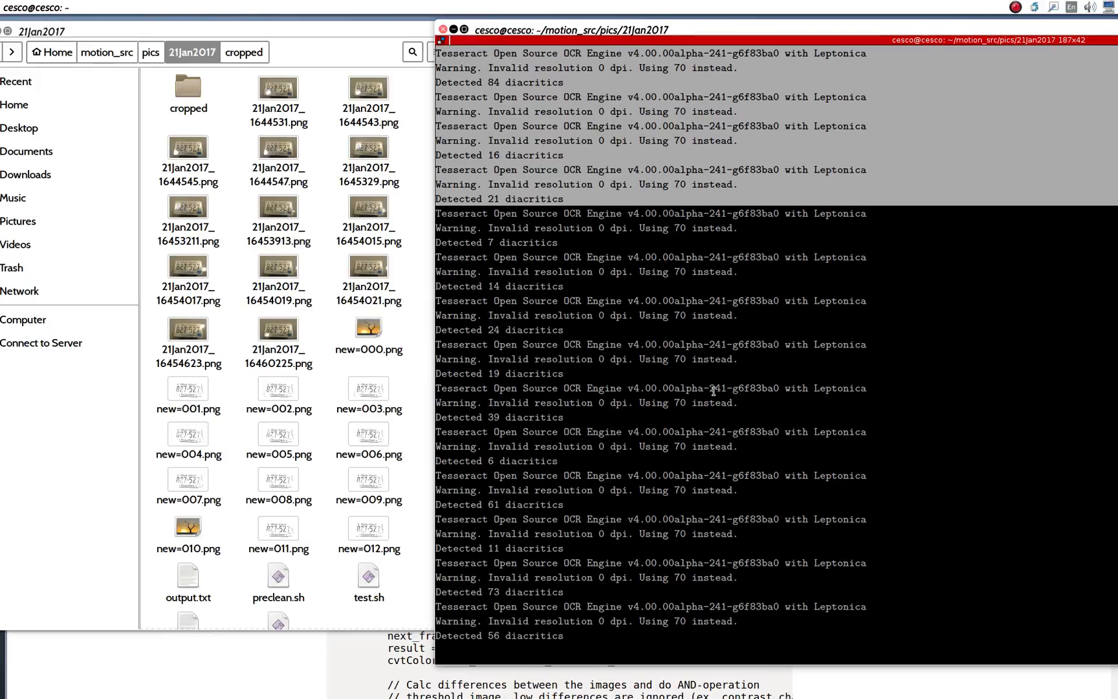
scroll("down", 3)
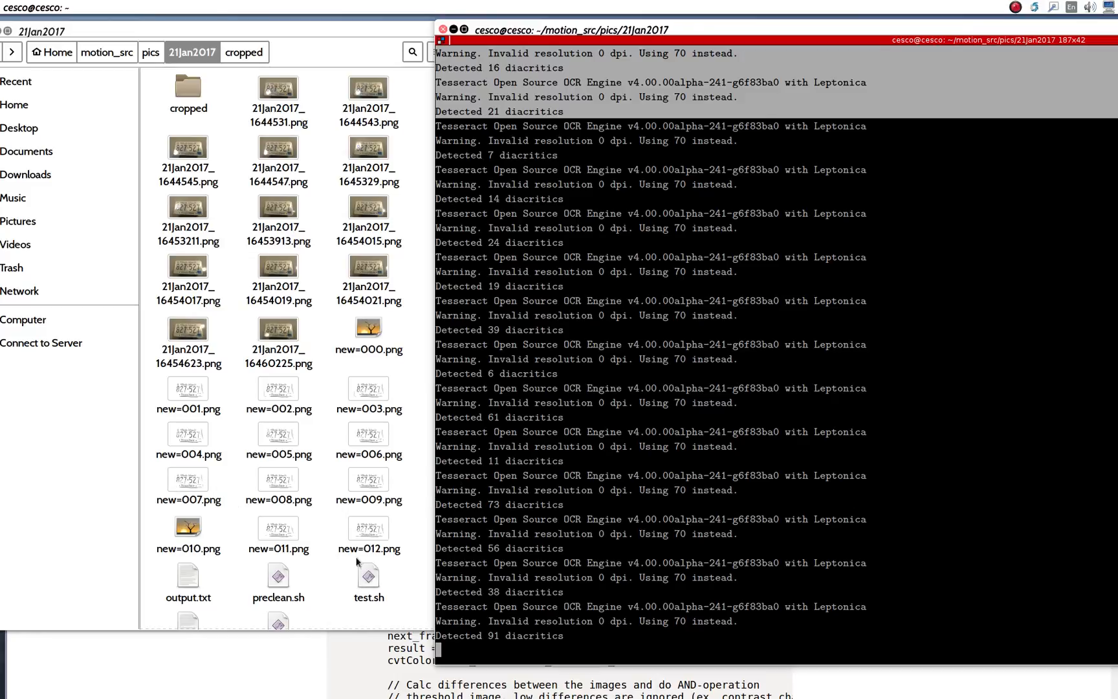
mouse_move(419, 399)
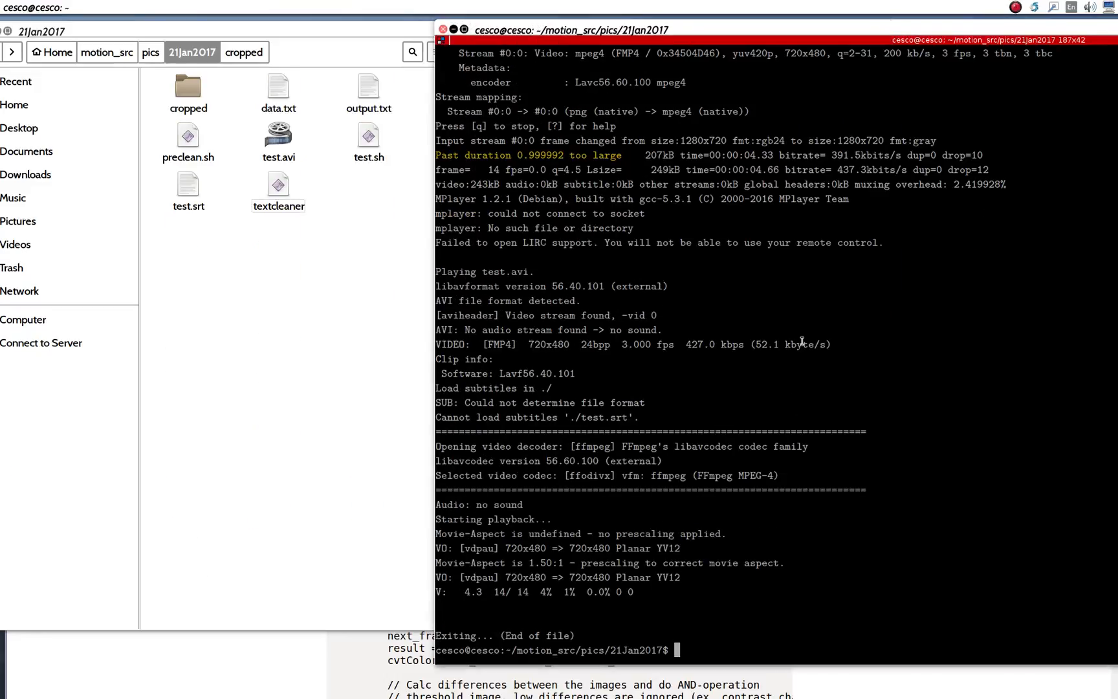
mouse_move(318, 49)
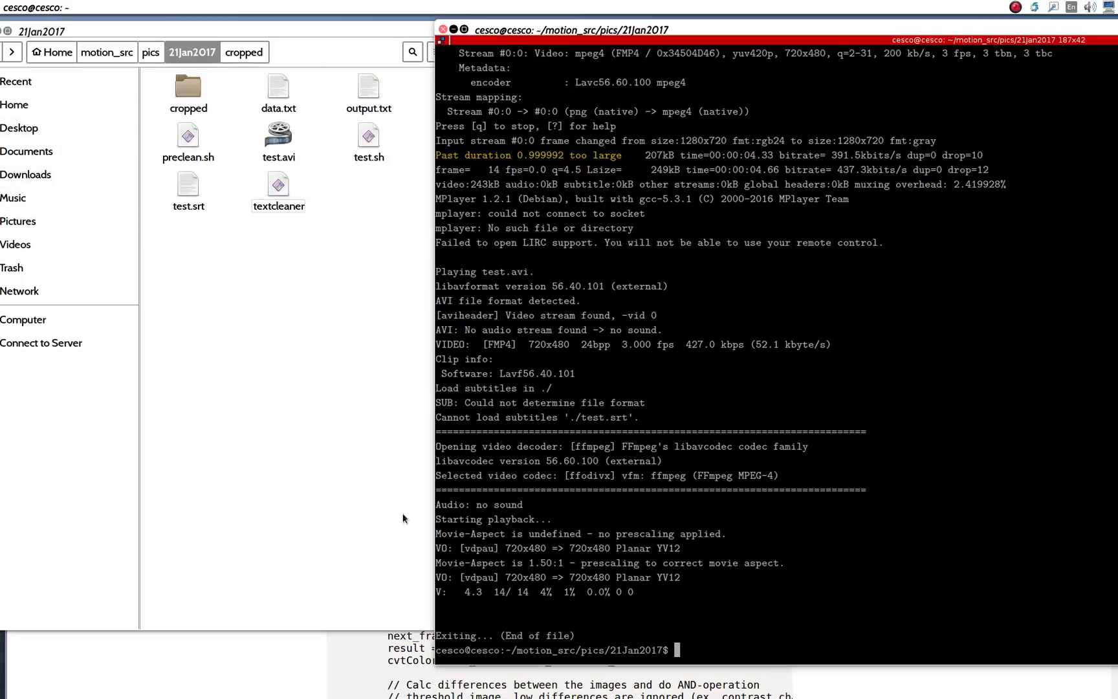
mouse_move(293, 338)
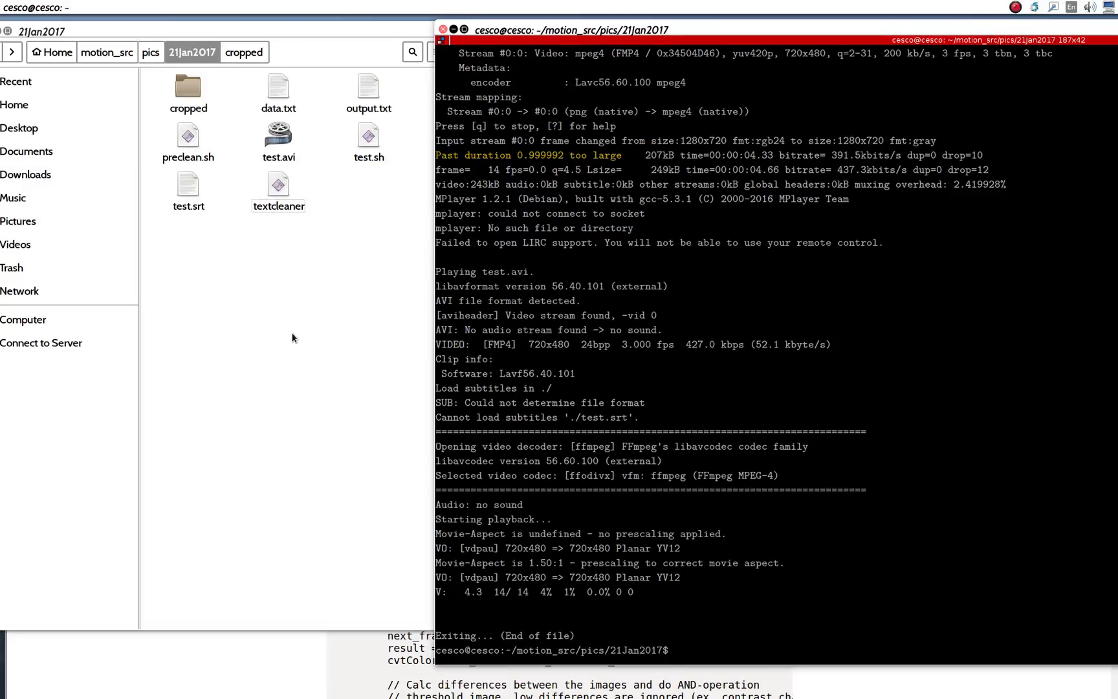
mouse_move(261, 472)
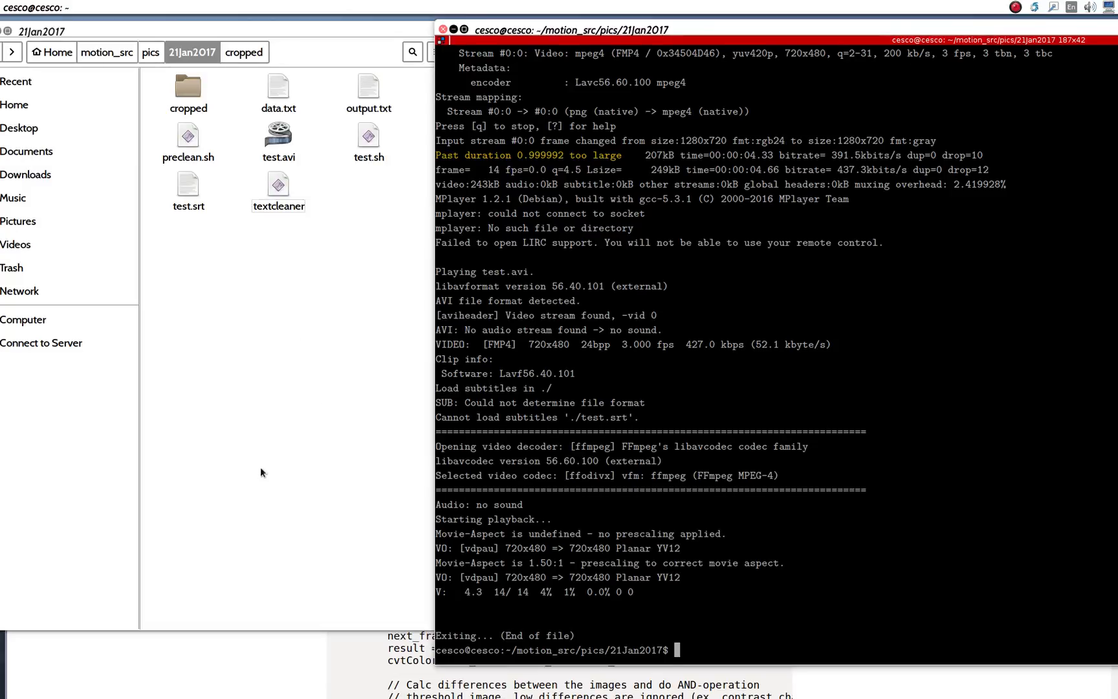
mouse_move(341, 400)
type("ls")
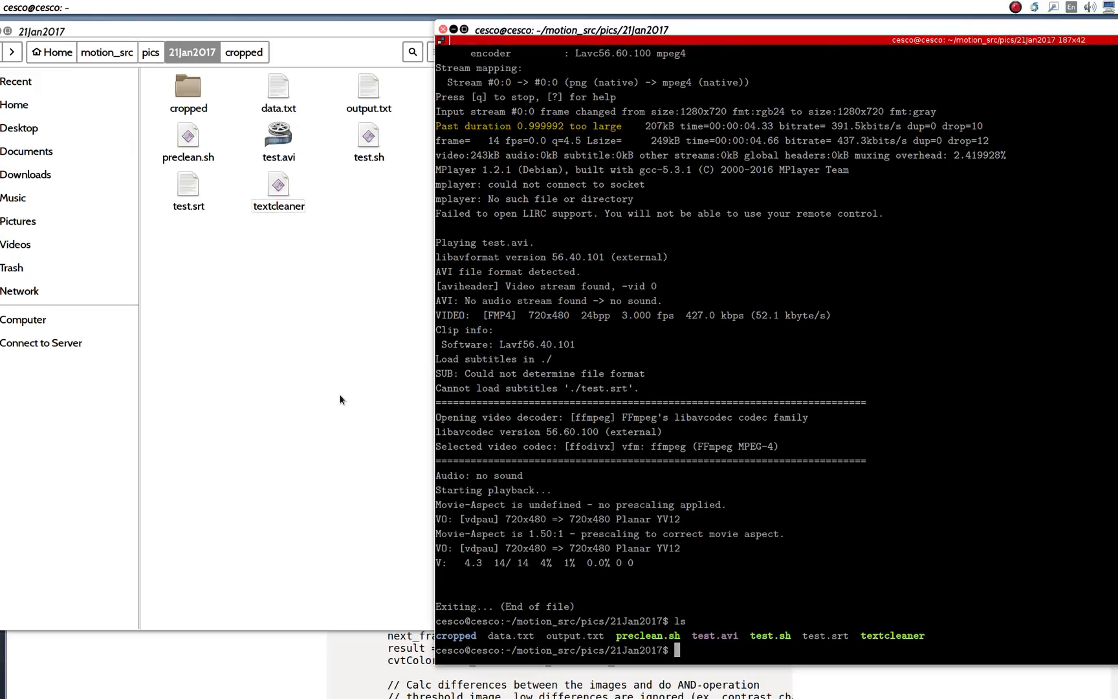
- Start typing clear to wipe the earlier run output
type("c")
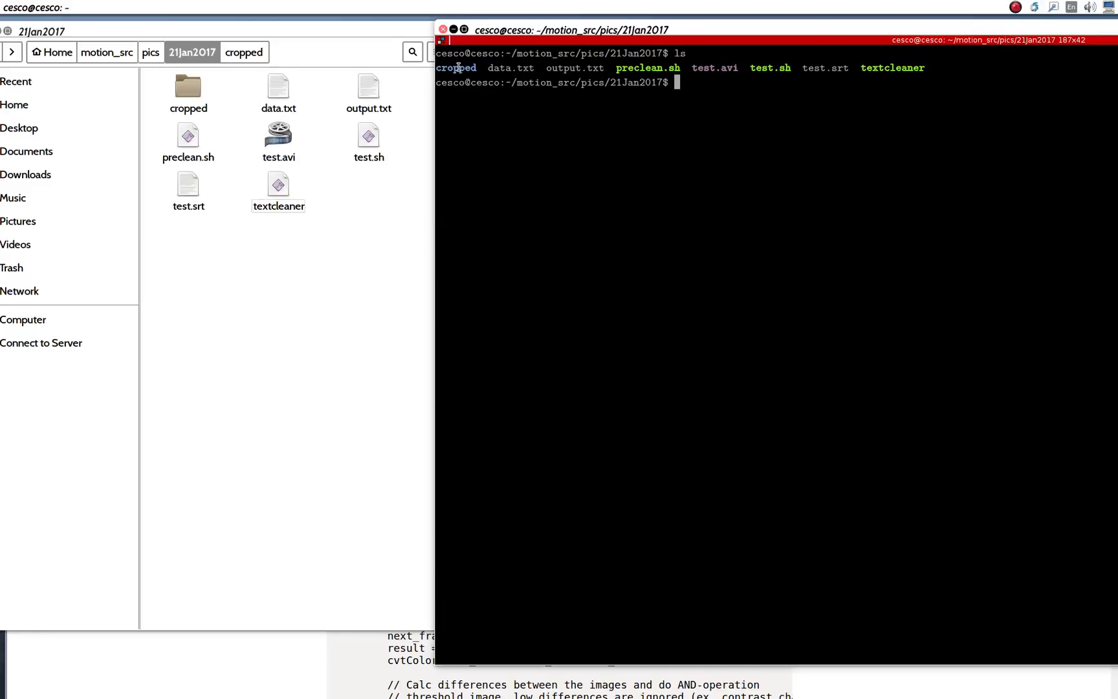
mouse_move(278, 93)
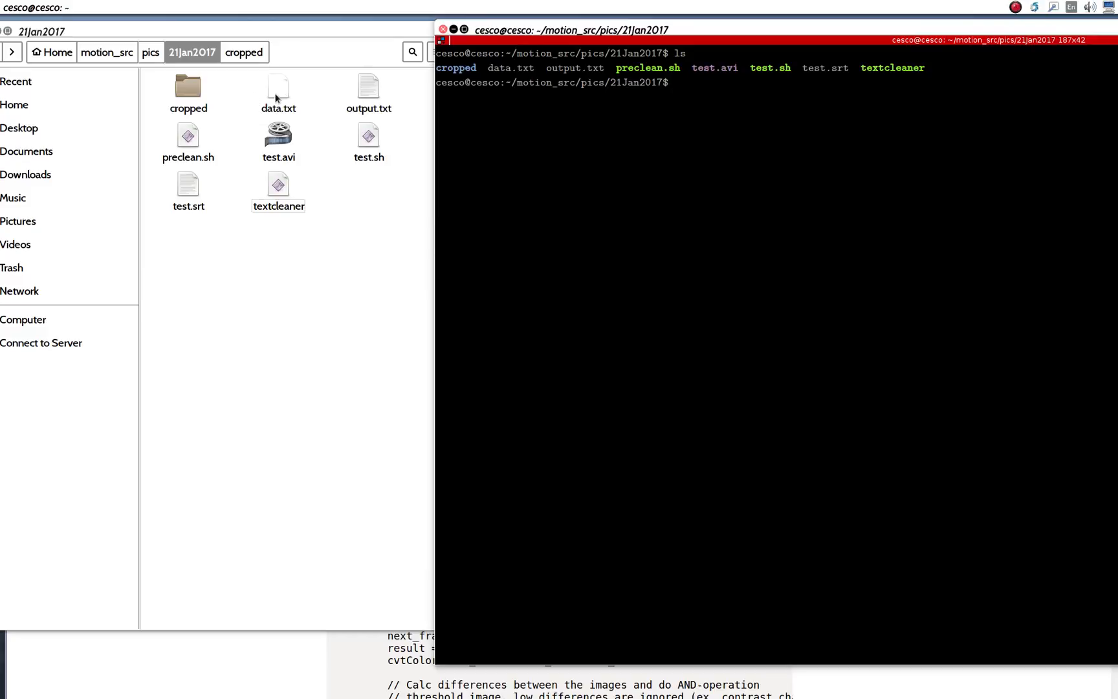
mouse_move(241, 200)
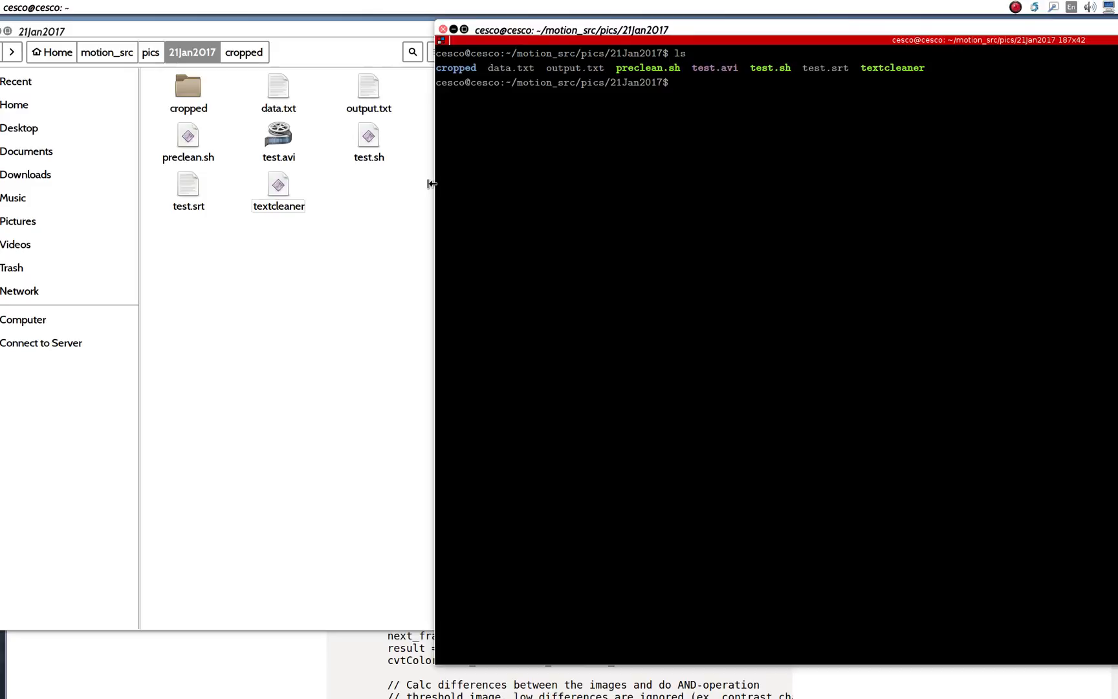
- Play test.avi in VLC with 'vlc test.avi'
type("vlc")
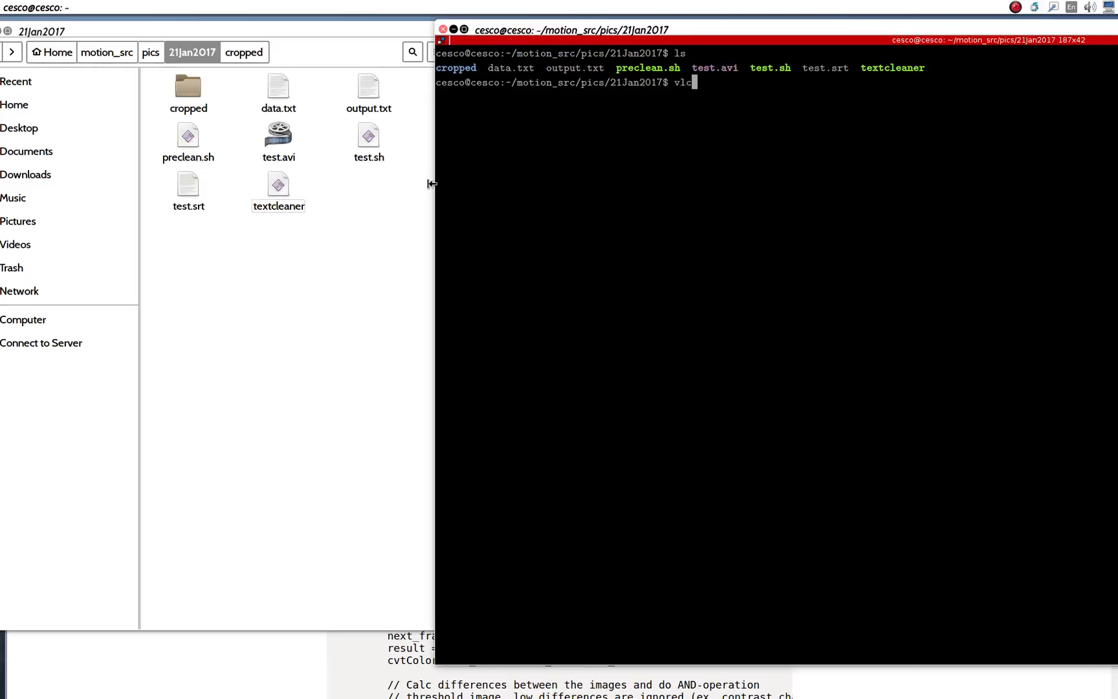
type("test")
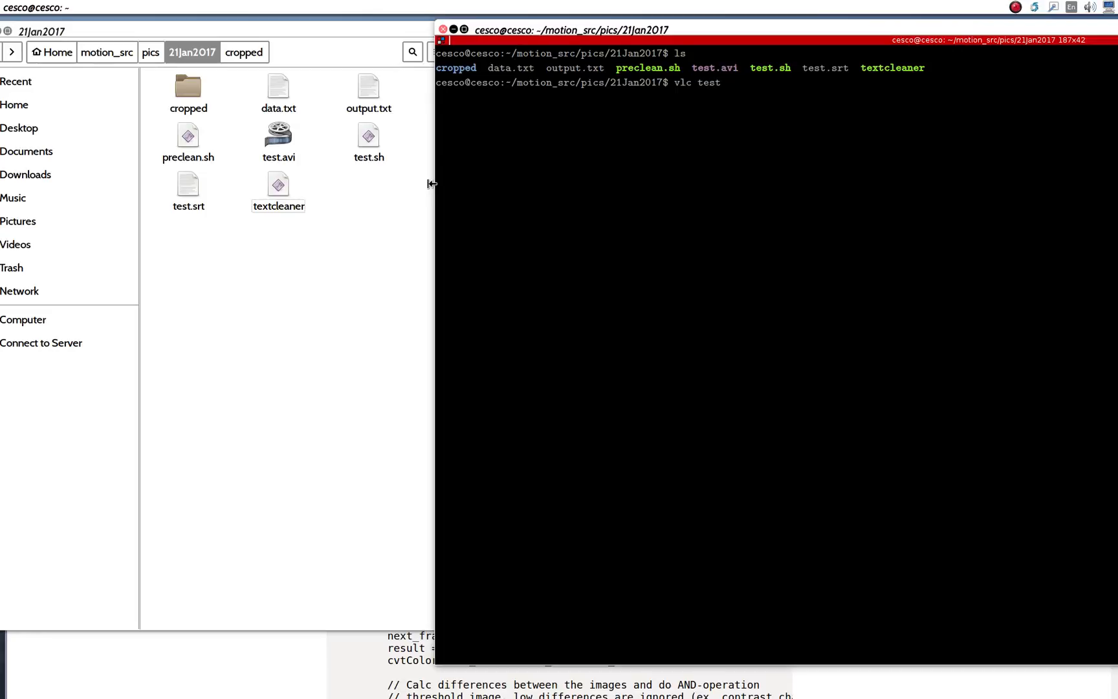
type(".avi")
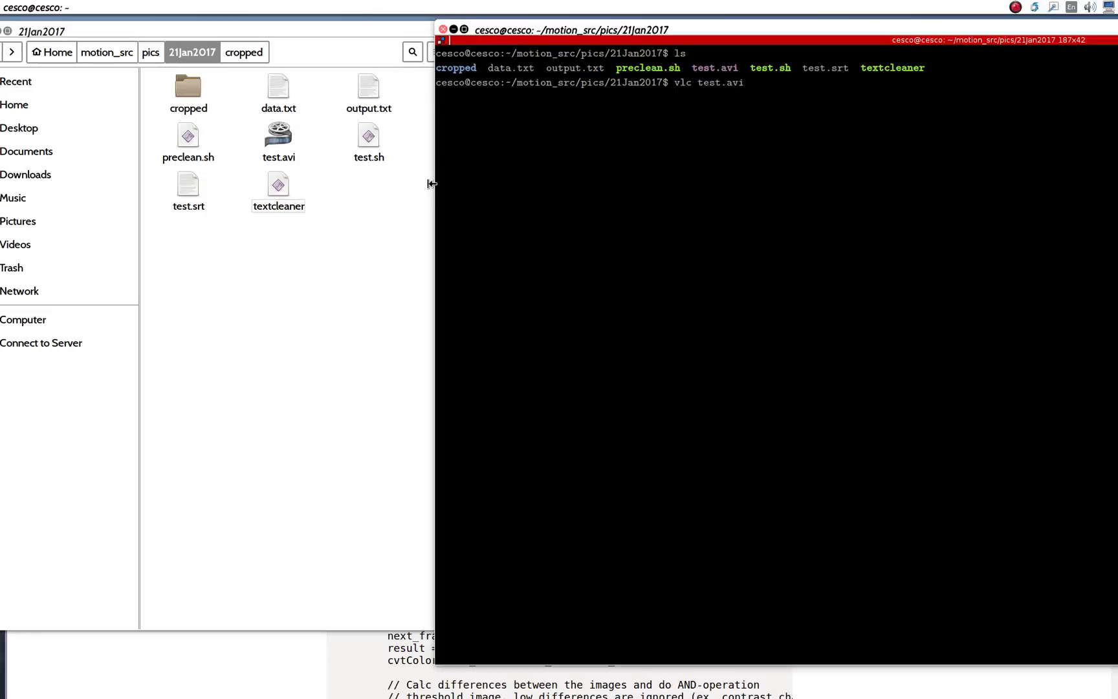
key("Return")
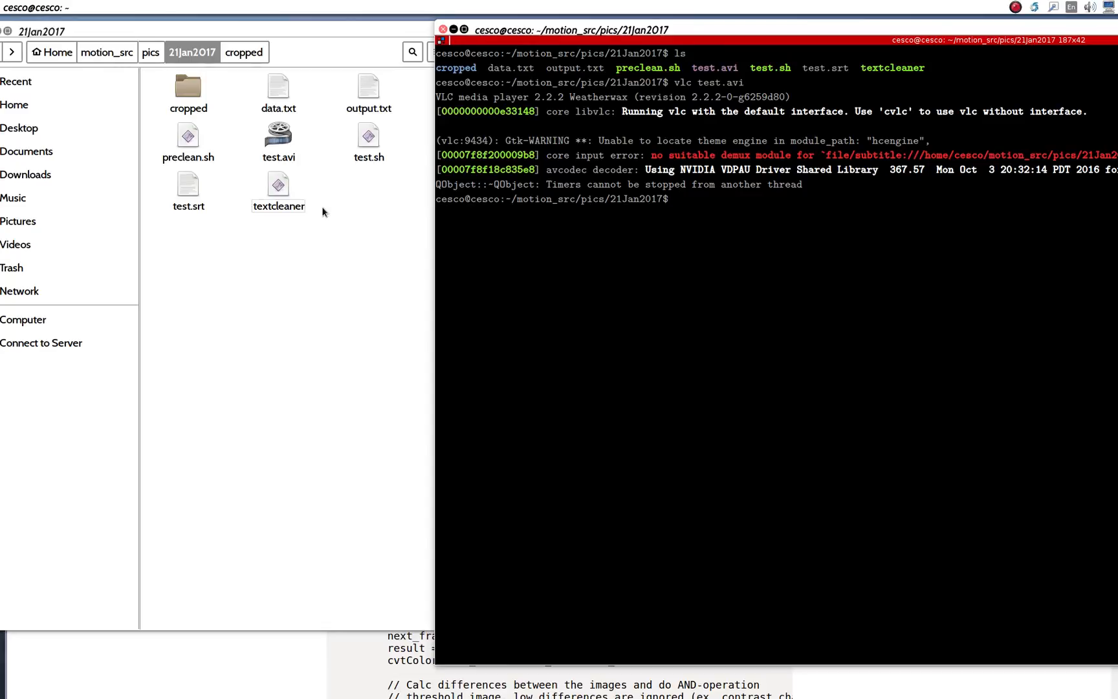
- After VLC exits, erase a stray character and begin typing nano
type("c")
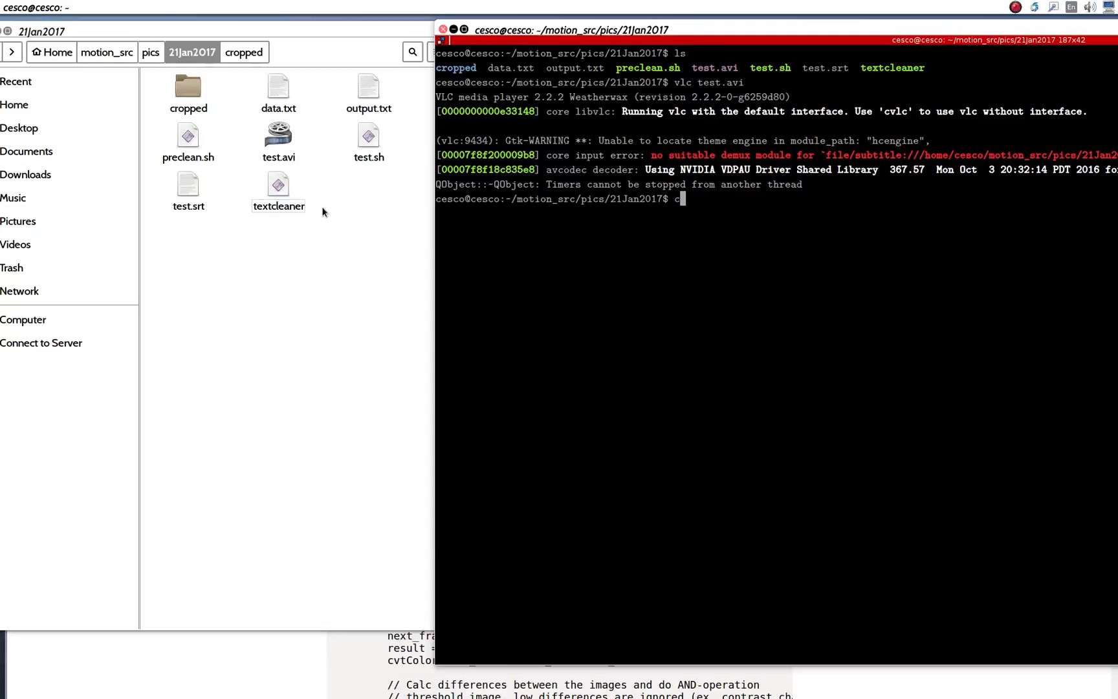
key("BackSpace")
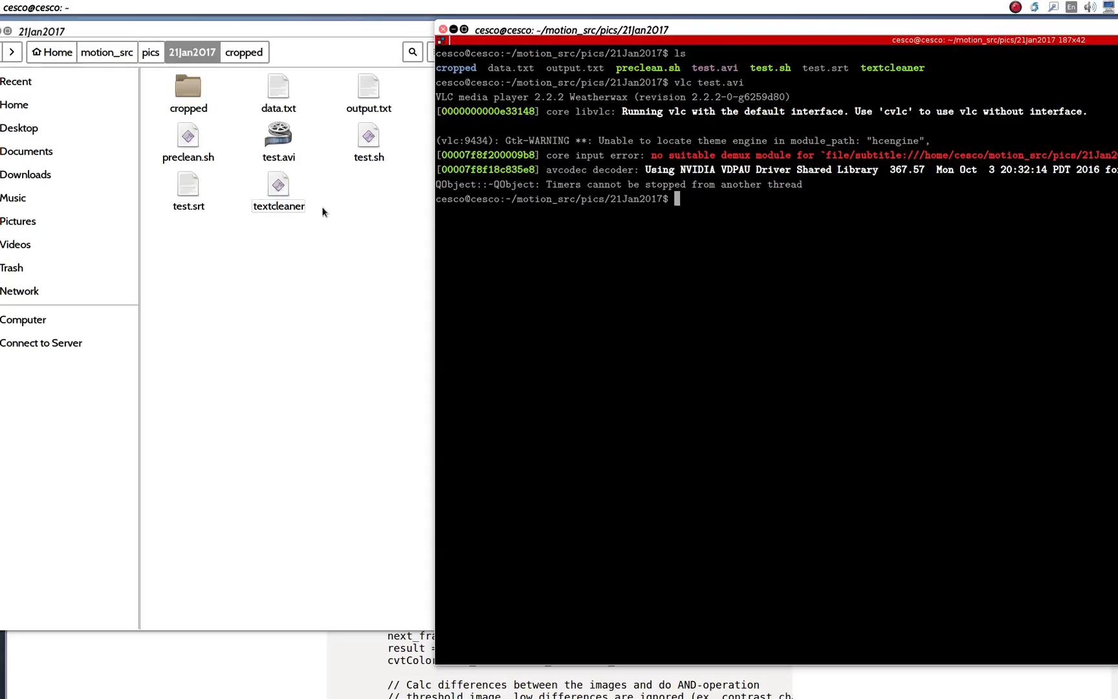
type("nano")
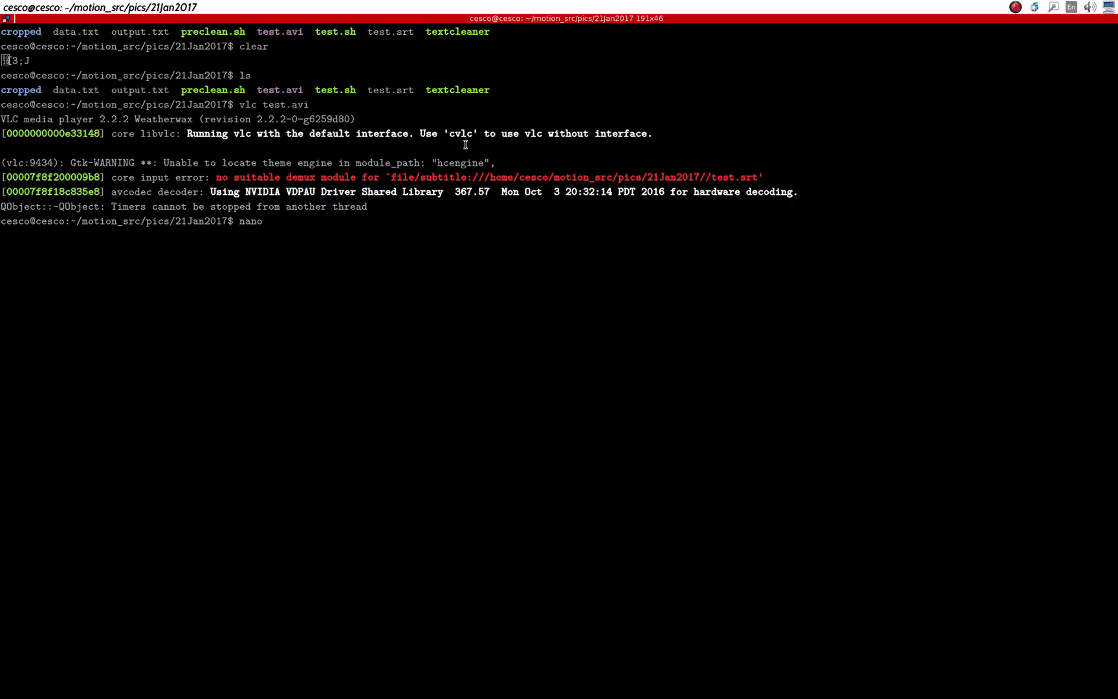
- Open test.srt in nano to read the OCR'd plate subtitle lines
type("t")
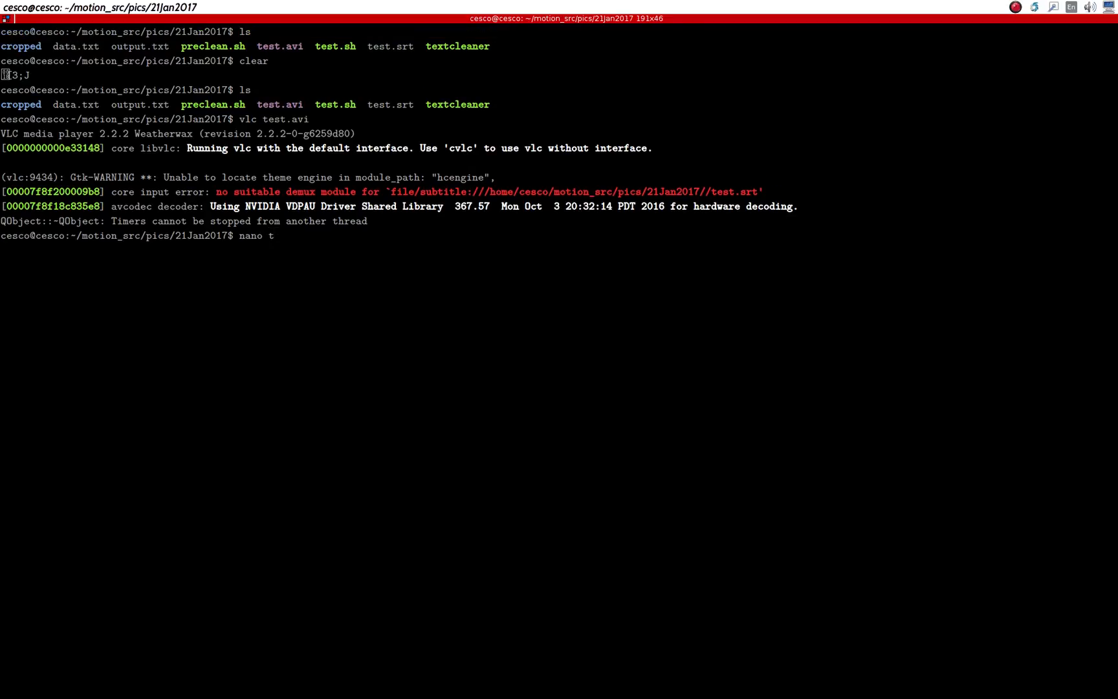
type("est.srt")
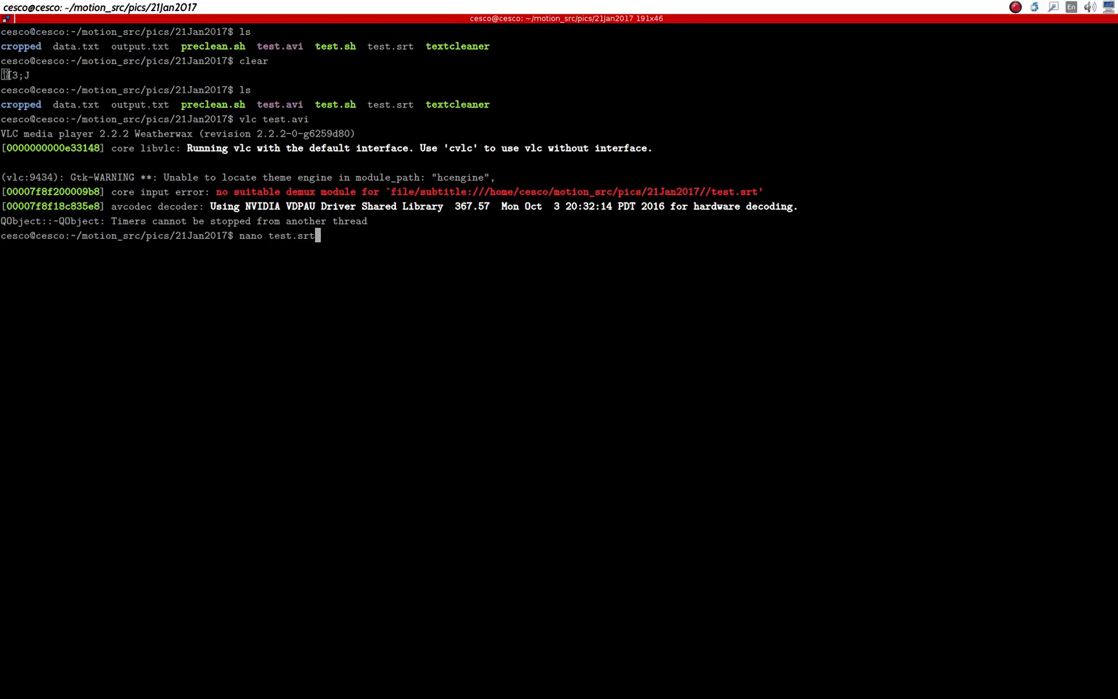
key("Return")
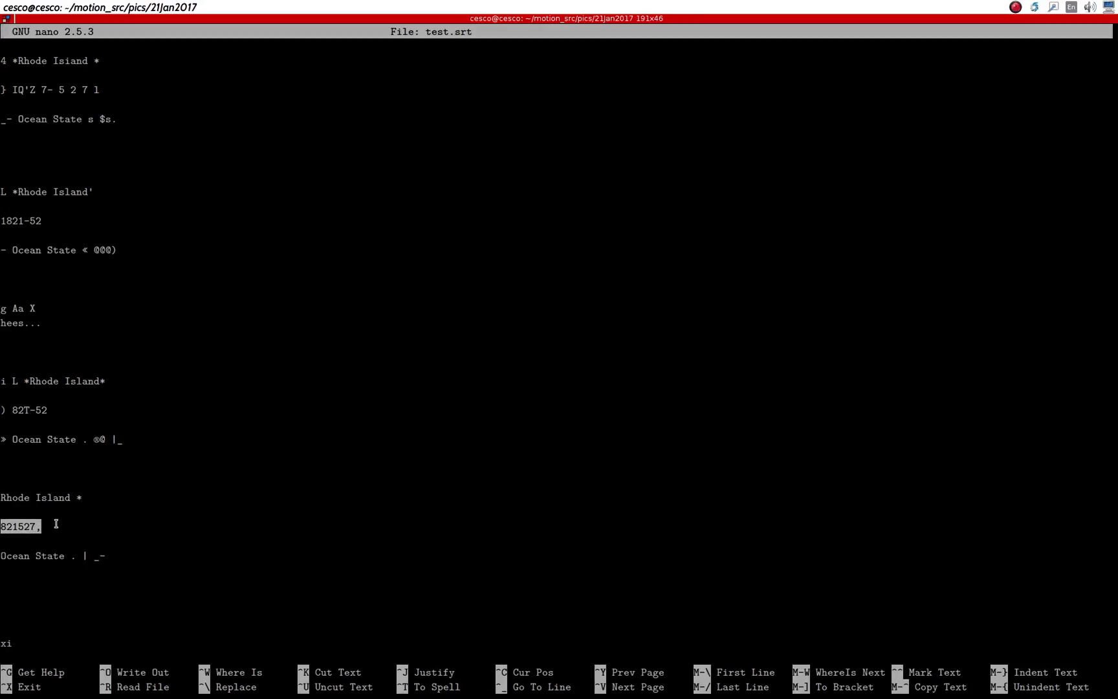
scroll("down", 3)
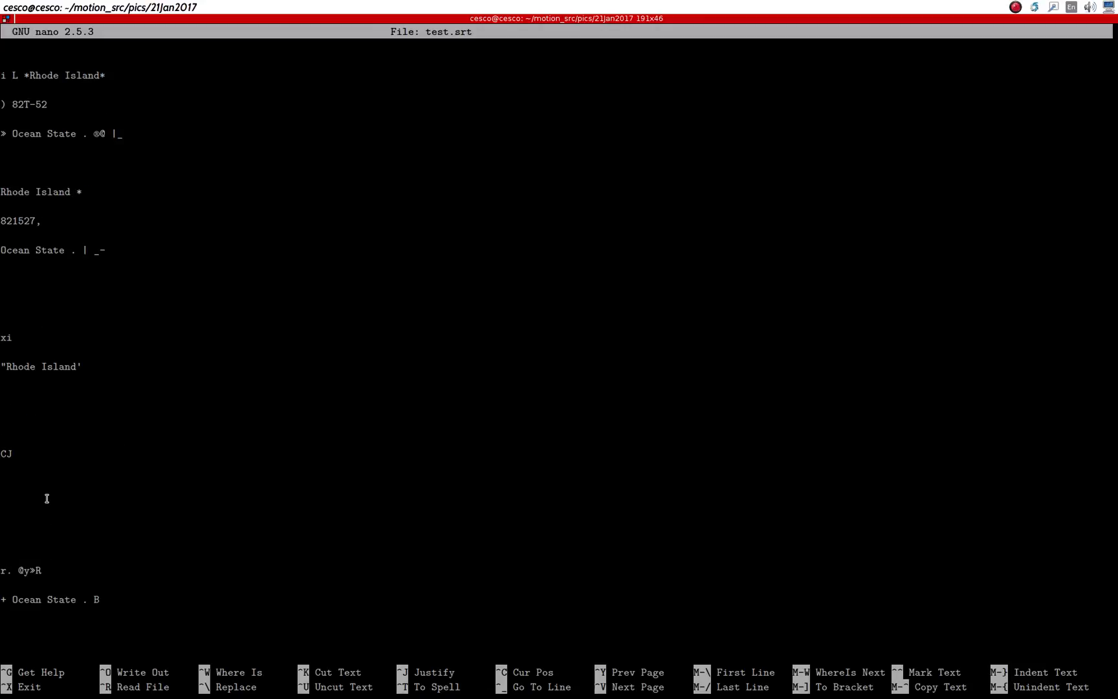
scroll("down", 3)
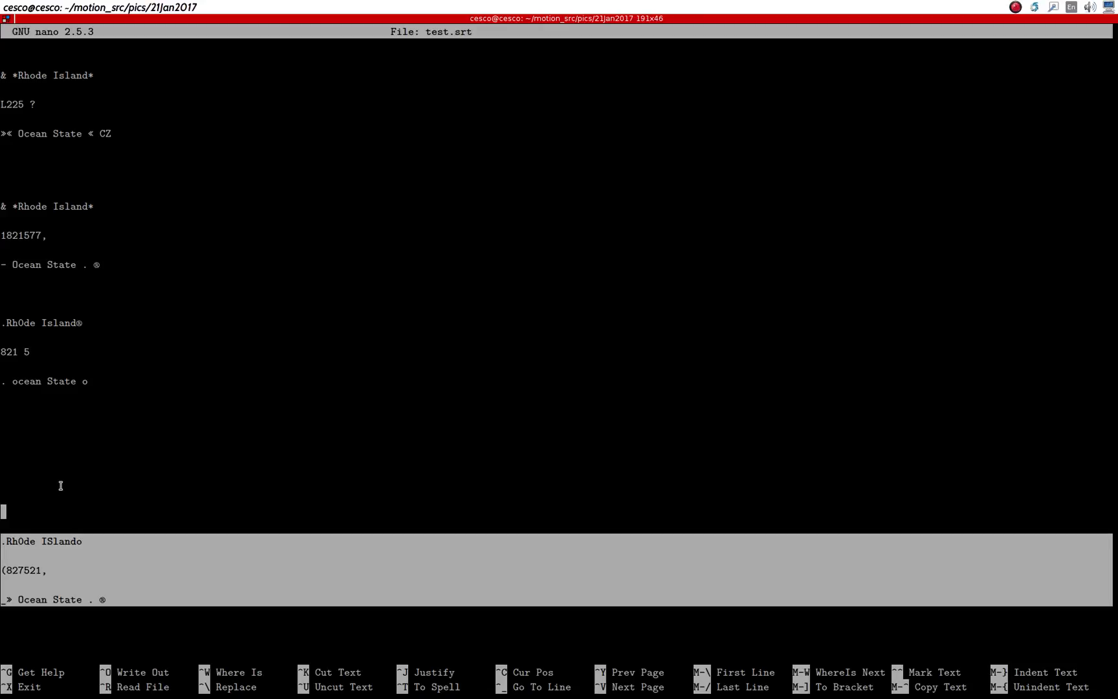
scroll("down", 3)
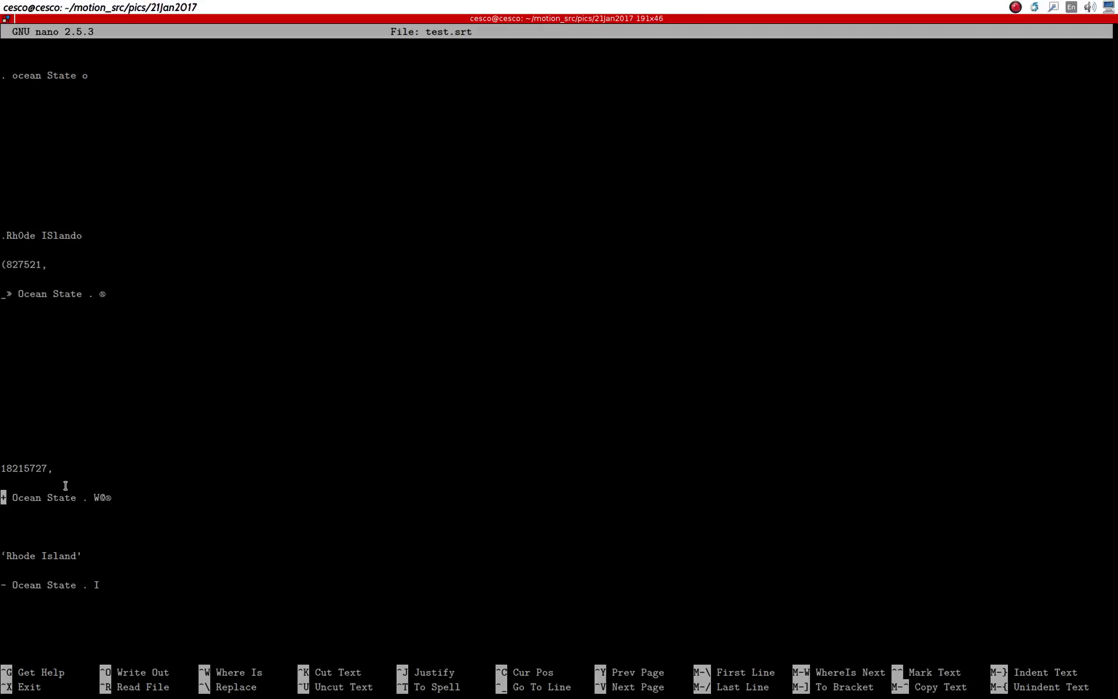
scroll("down", 3)
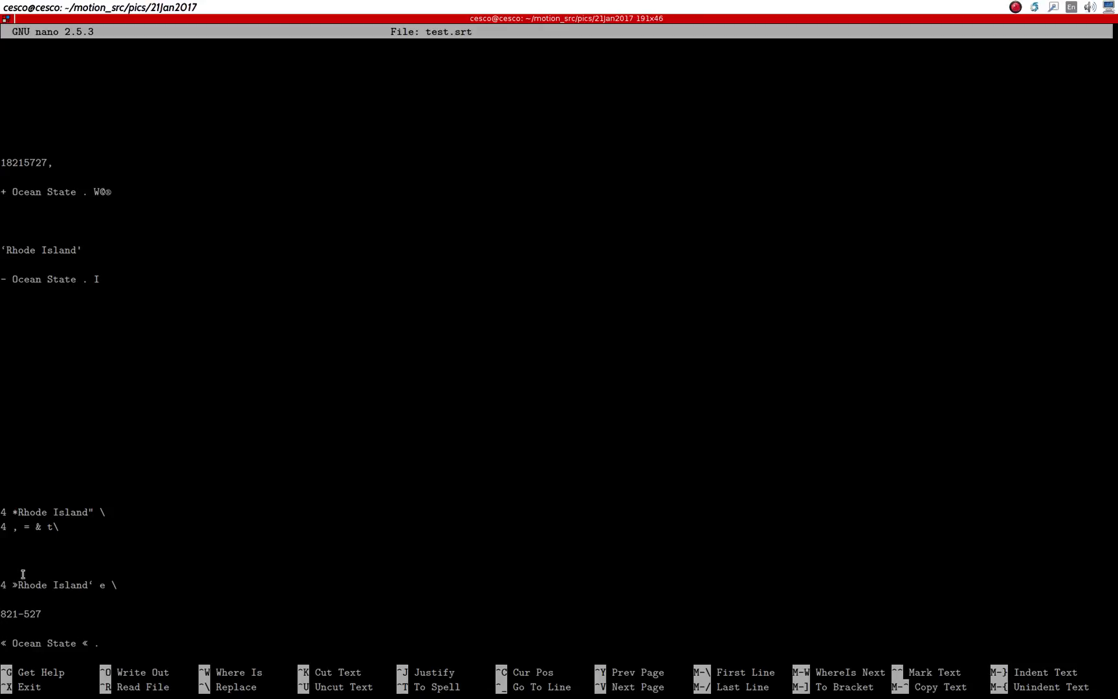
scroll("down", 3)
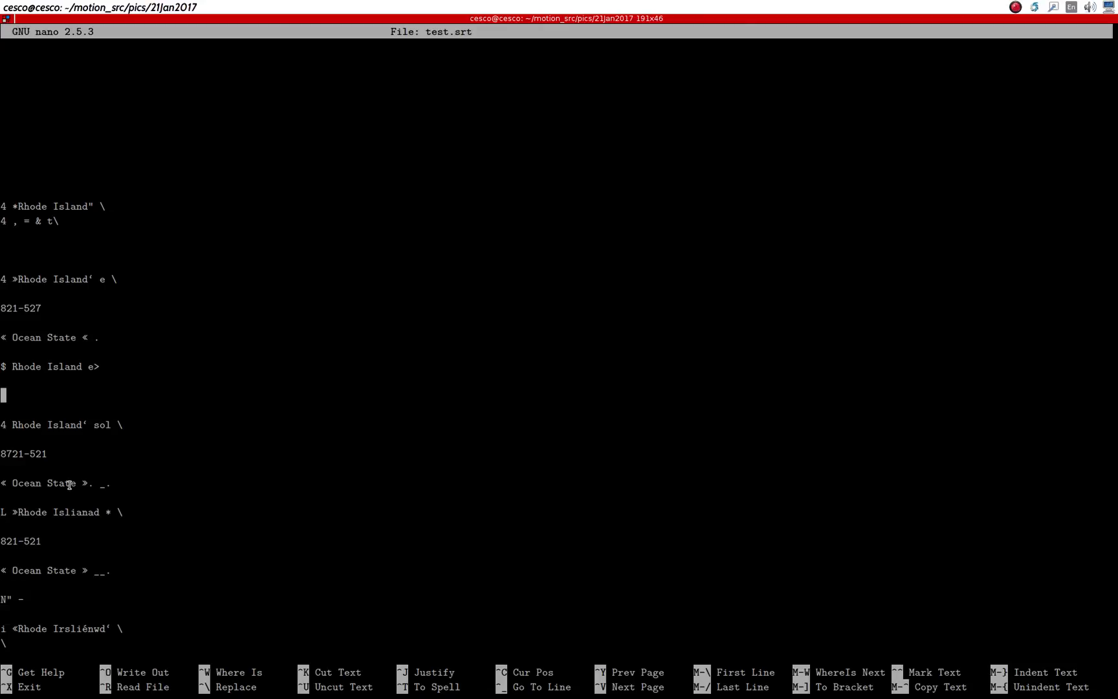
scroll("down", 3)
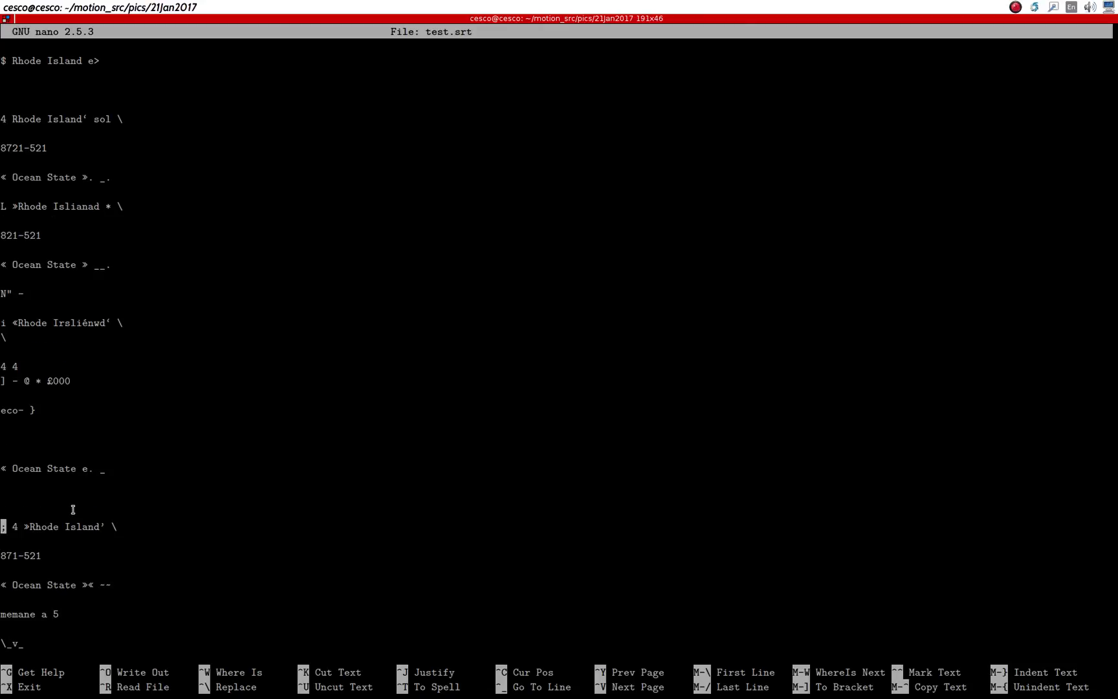
scroll("down", 3)
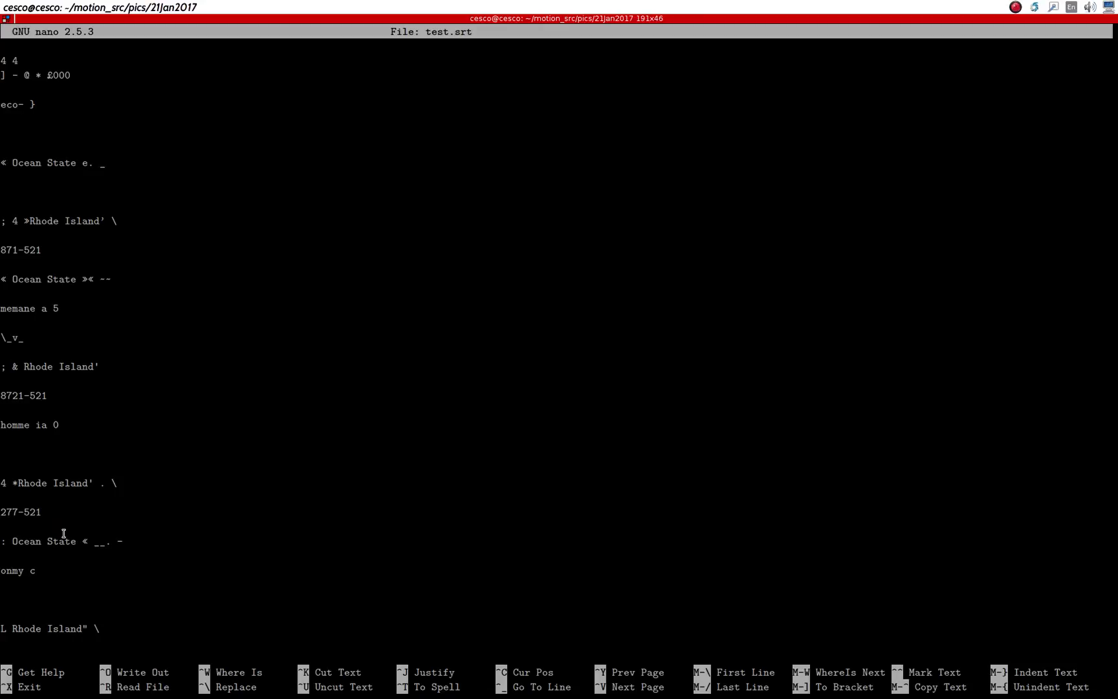
scroll("down", 3)
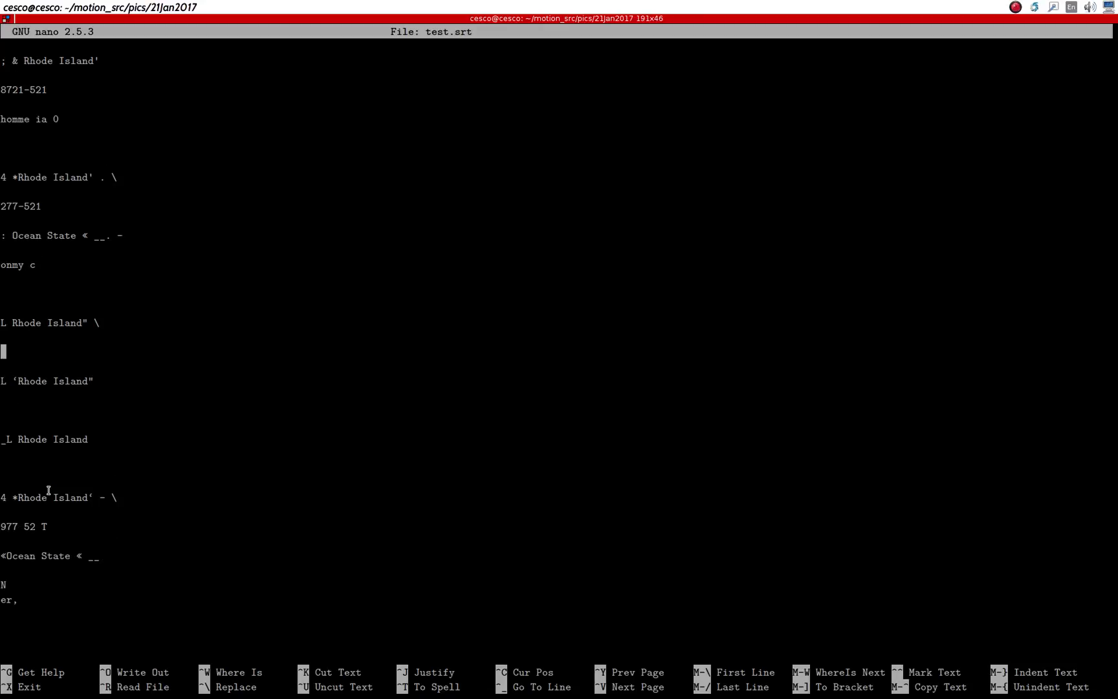
key("Down")
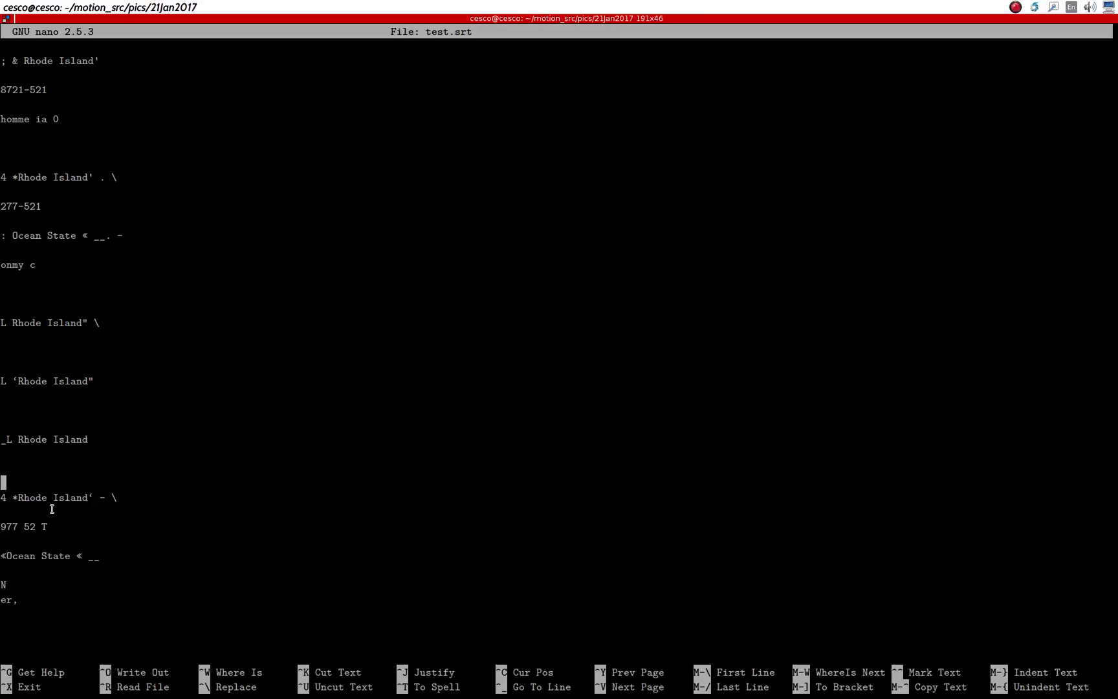
mouse_move(151, 465)
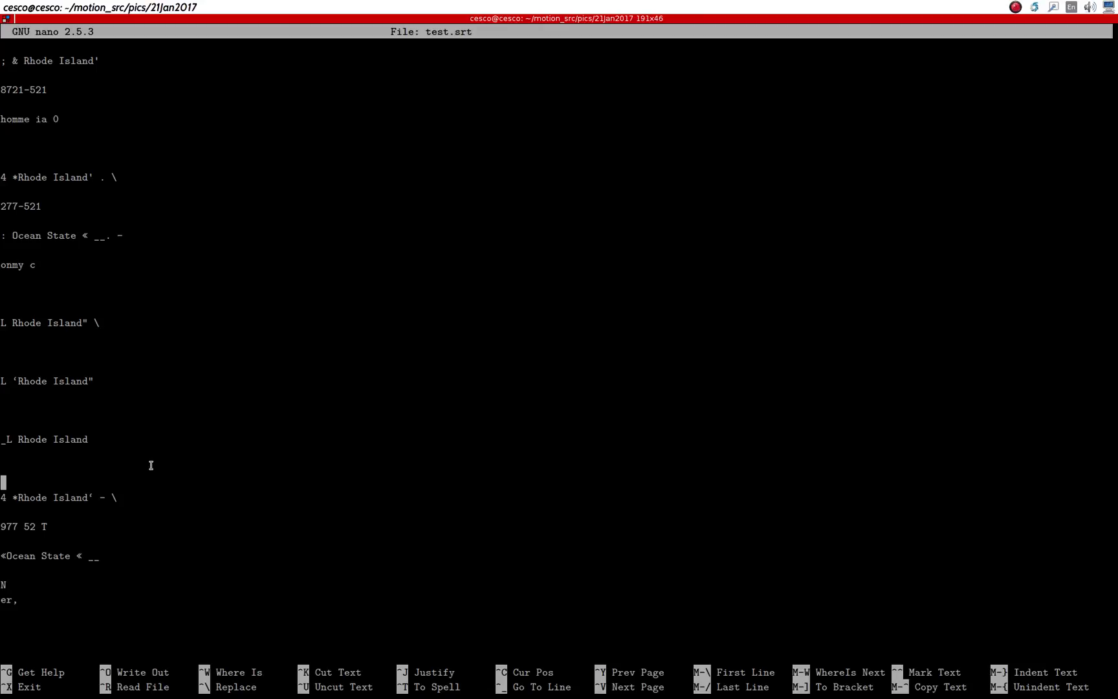
mouse_move(863, 103)
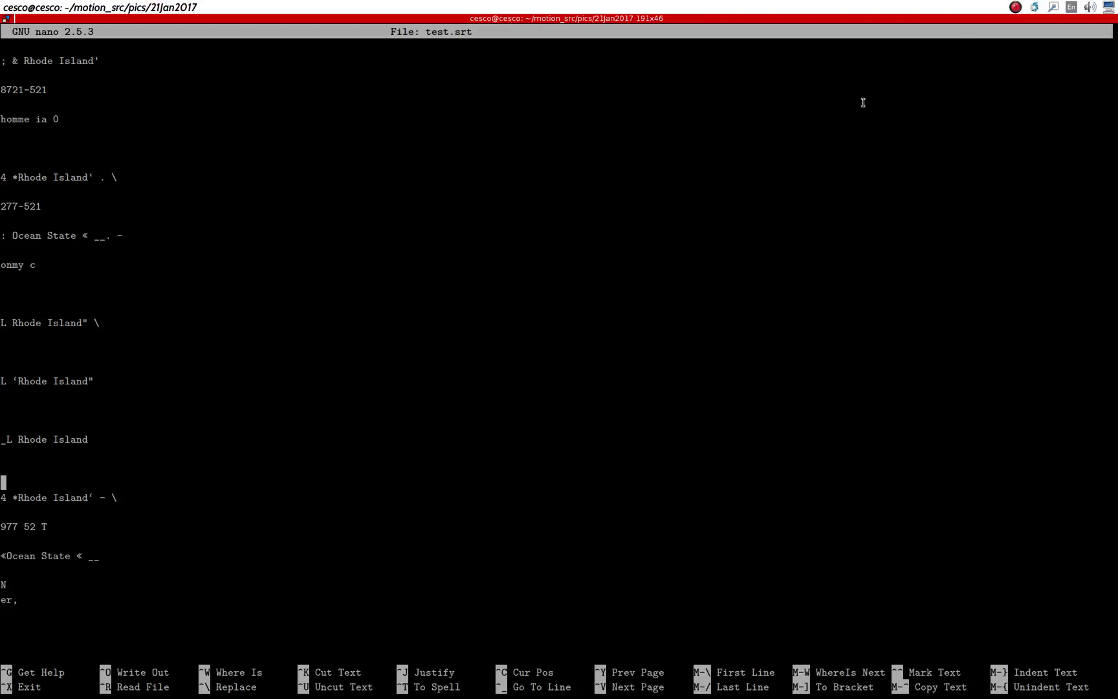